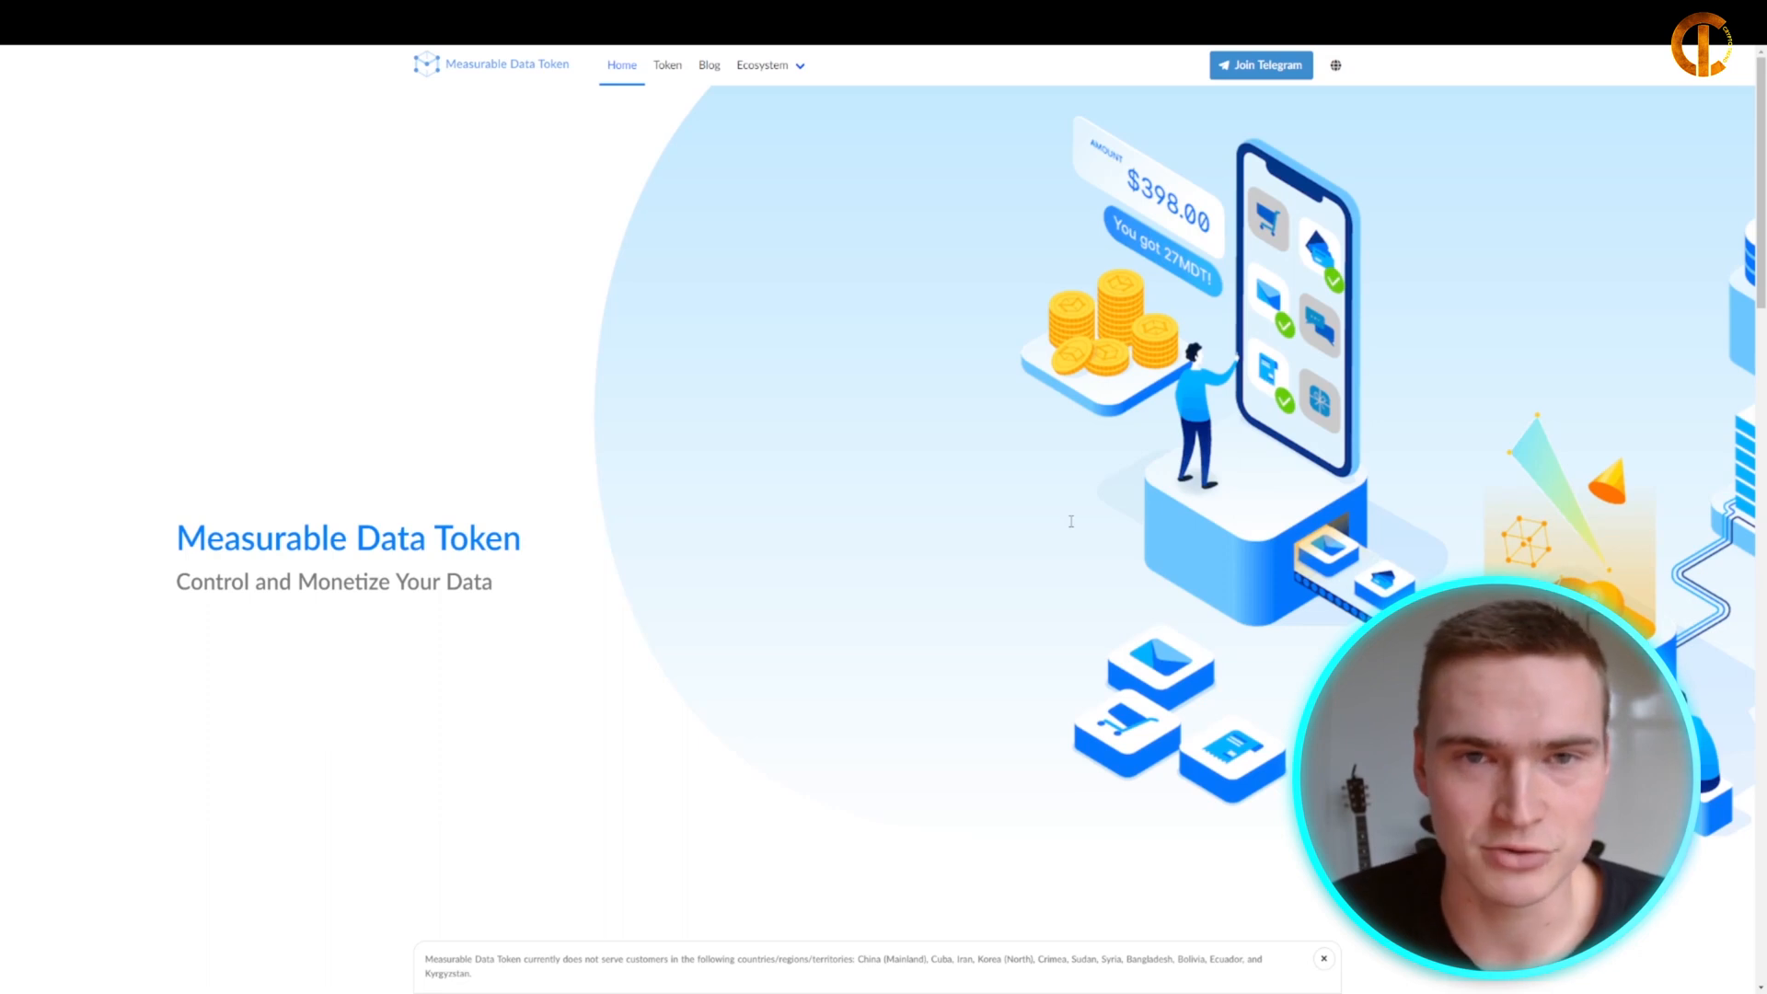
Step: Scroll the MDT home page to the Do Less, Earn More, Secure All benefit cards
{"action": "scroll", "scroll_direction": "down", "scroll_amount": 3}
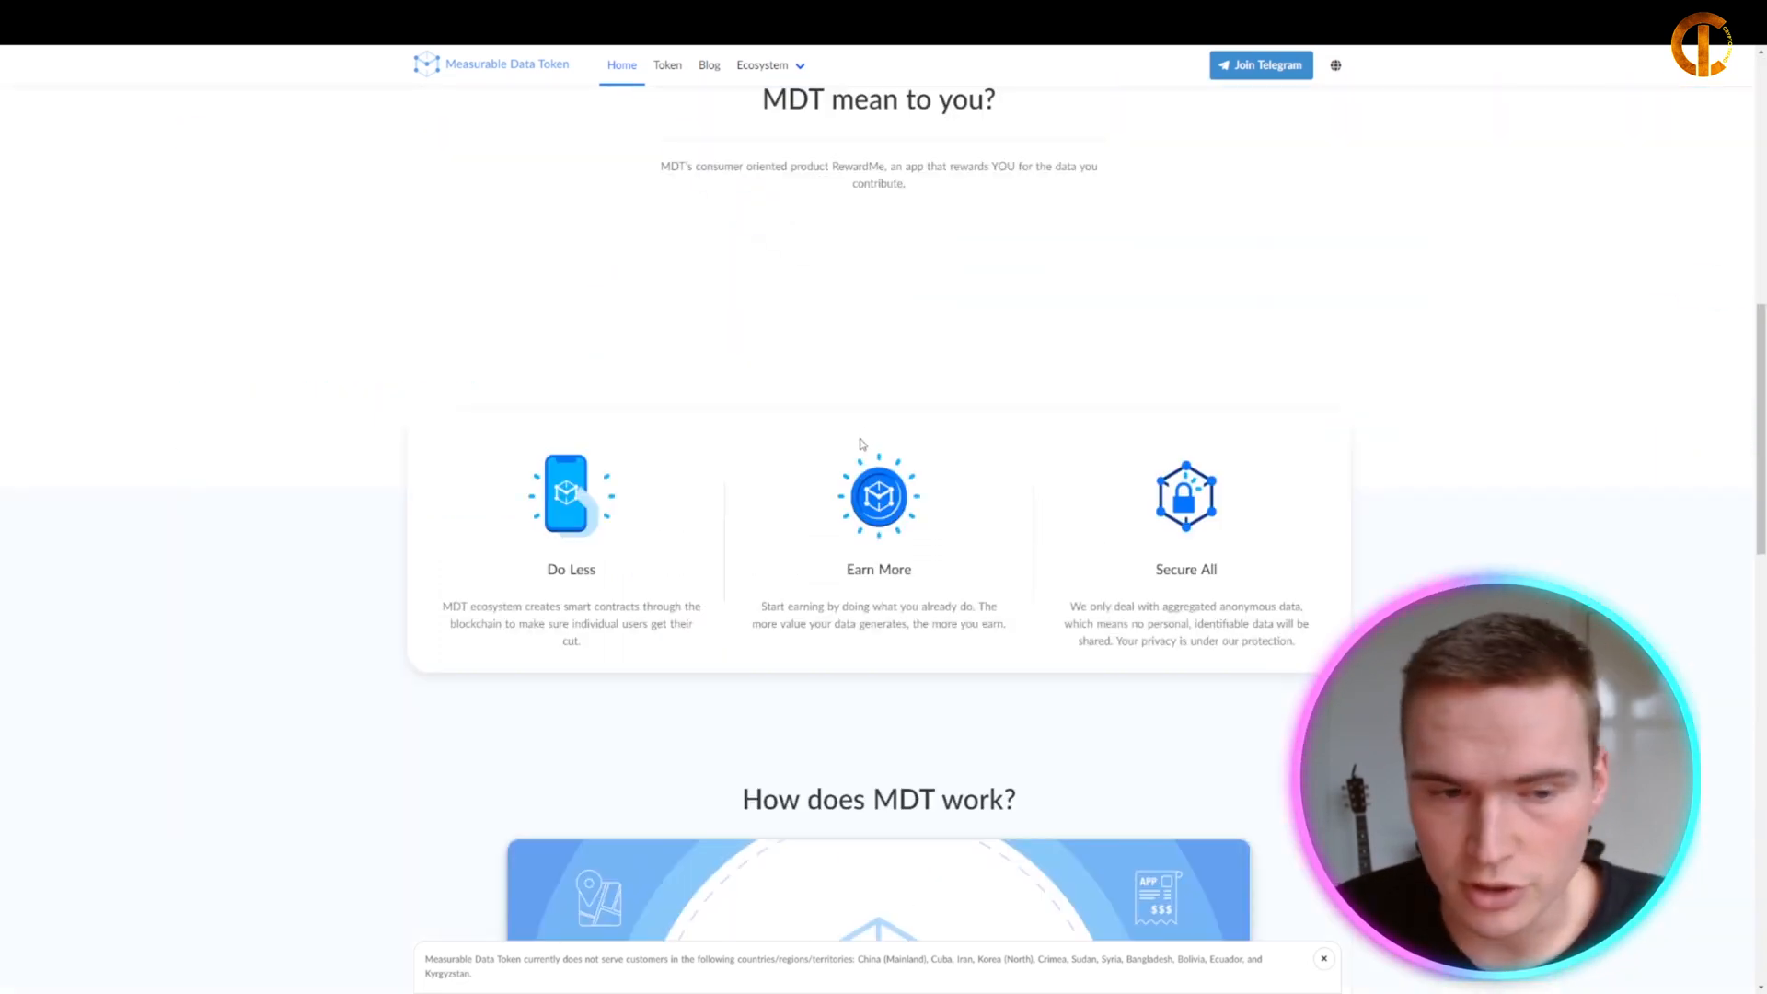
{"action": "mouse_move", "coordinate": [611, 572]}
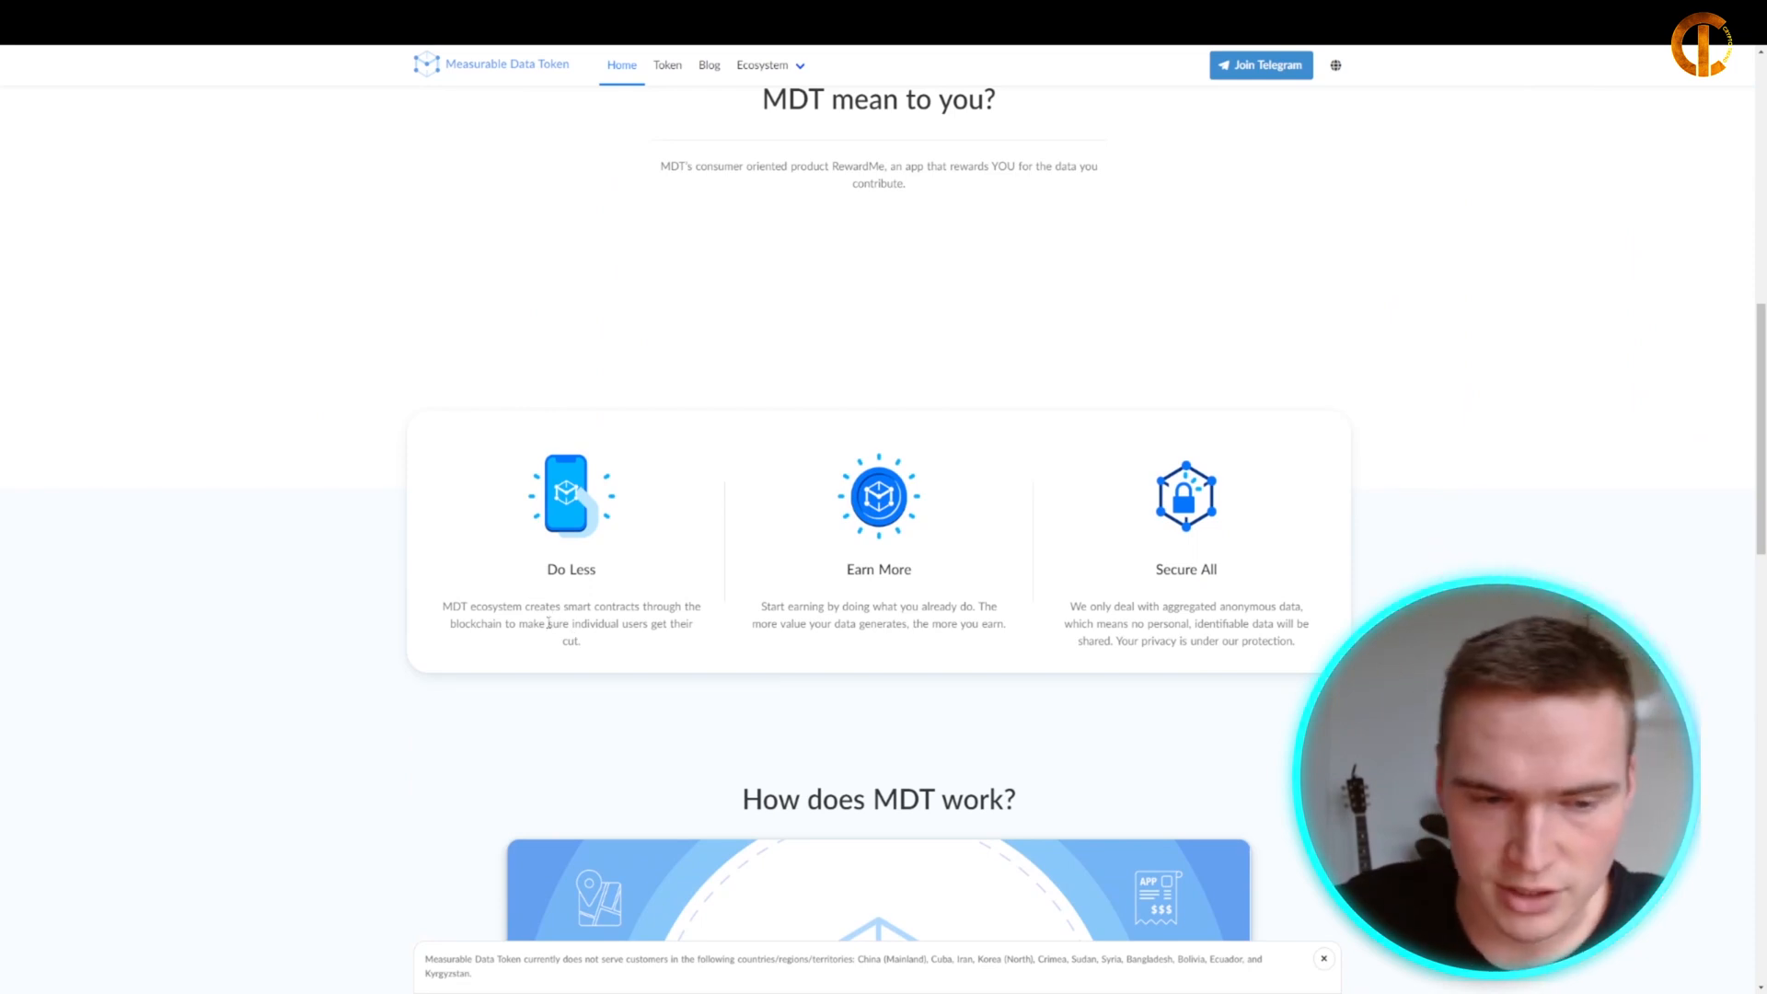
{"action": "left_click_drag", "start_coordinate": [524, 605], "coordinate": [577, 643]}
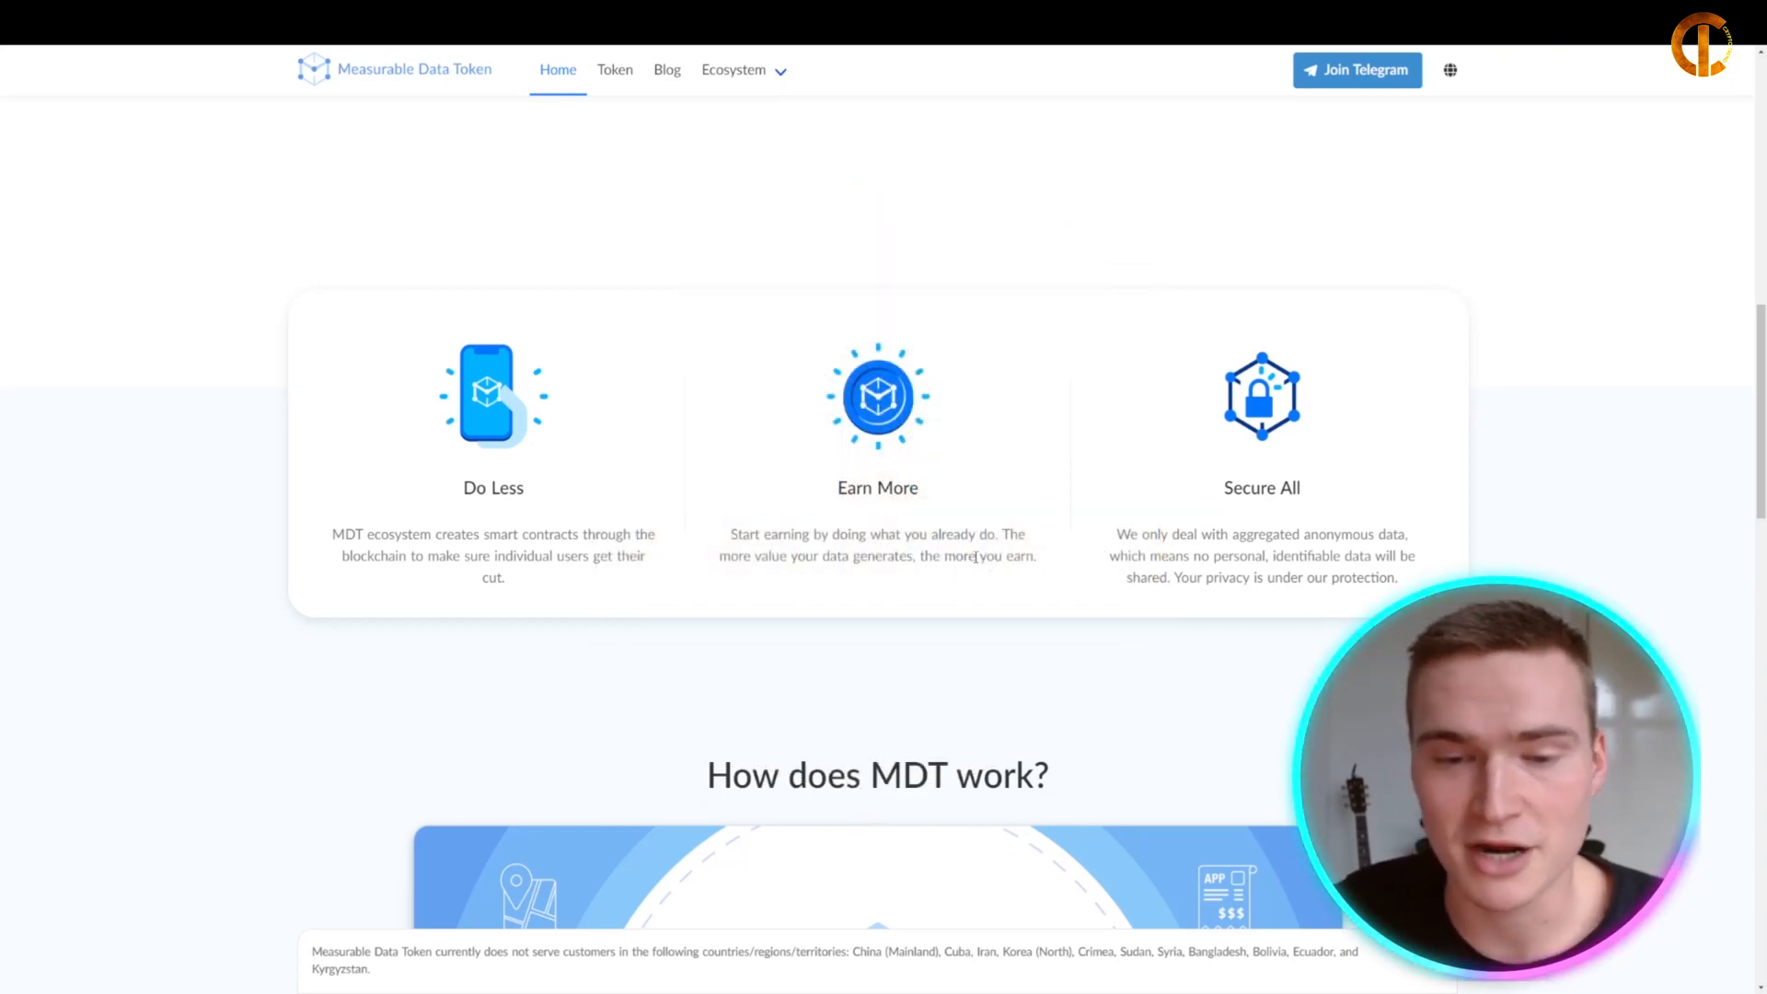
{"action": "scroll", "scroll_direction": "up", "scroll_amount": 3}
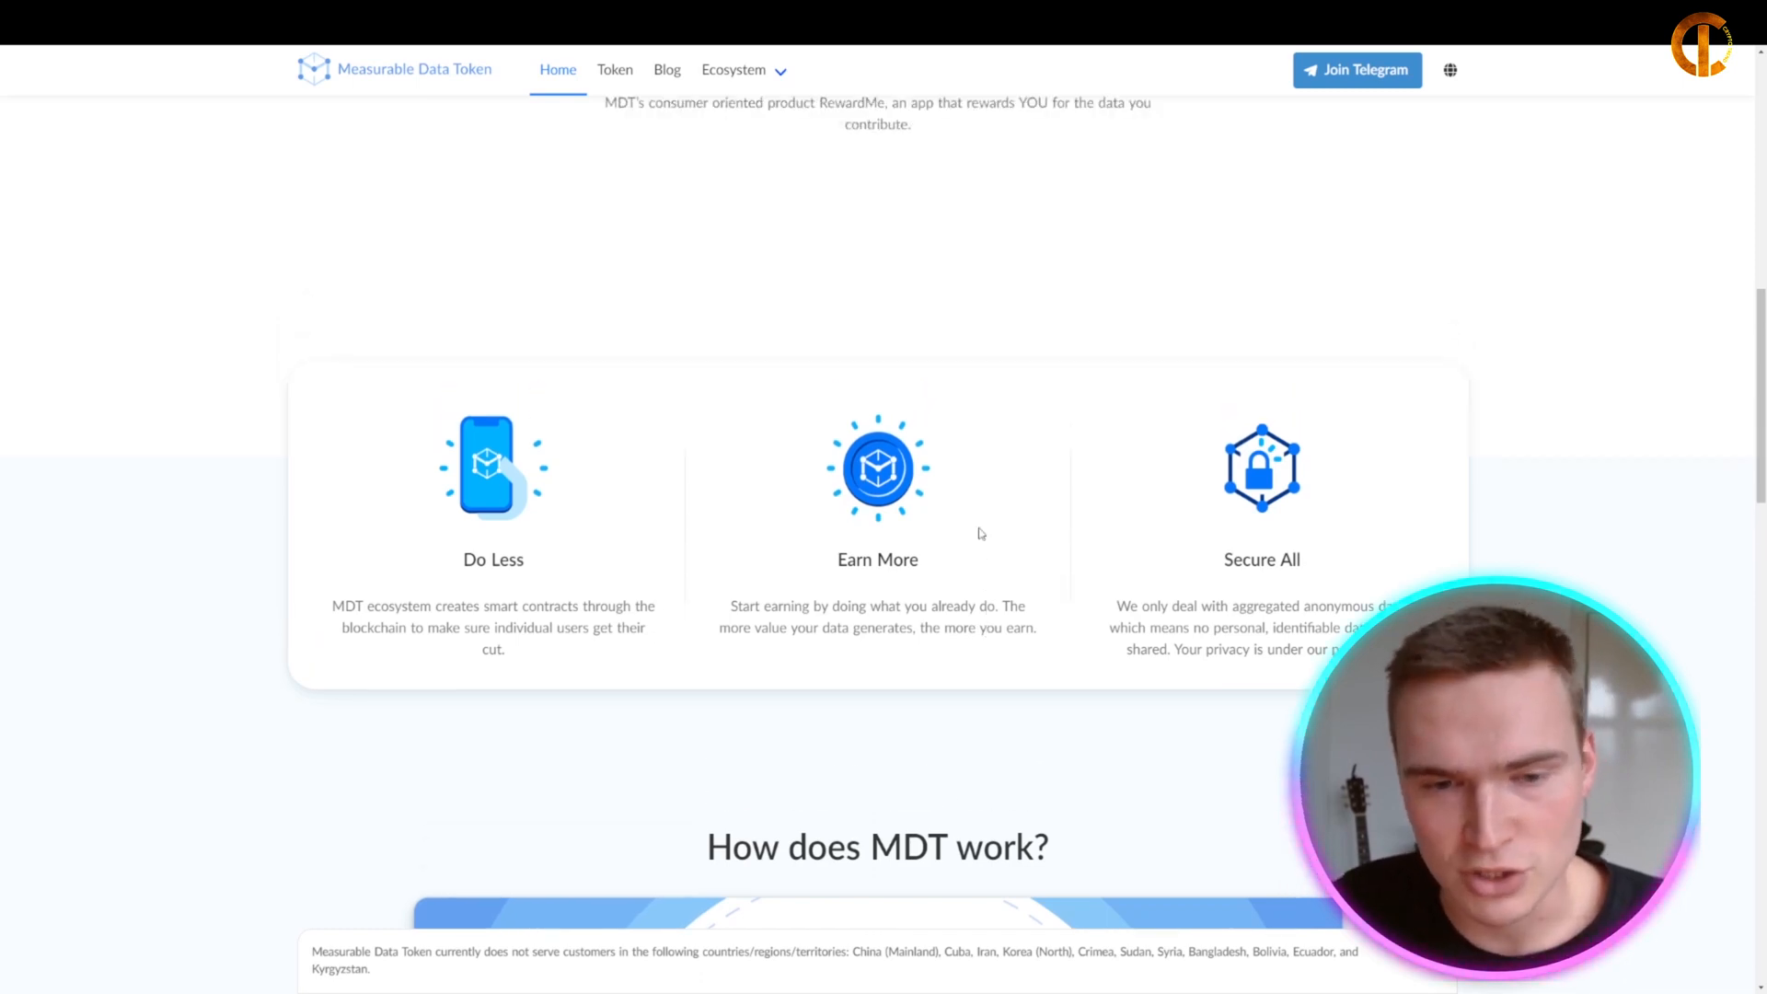
{"action": "mouse_move", "coordinate": [931, 572]}
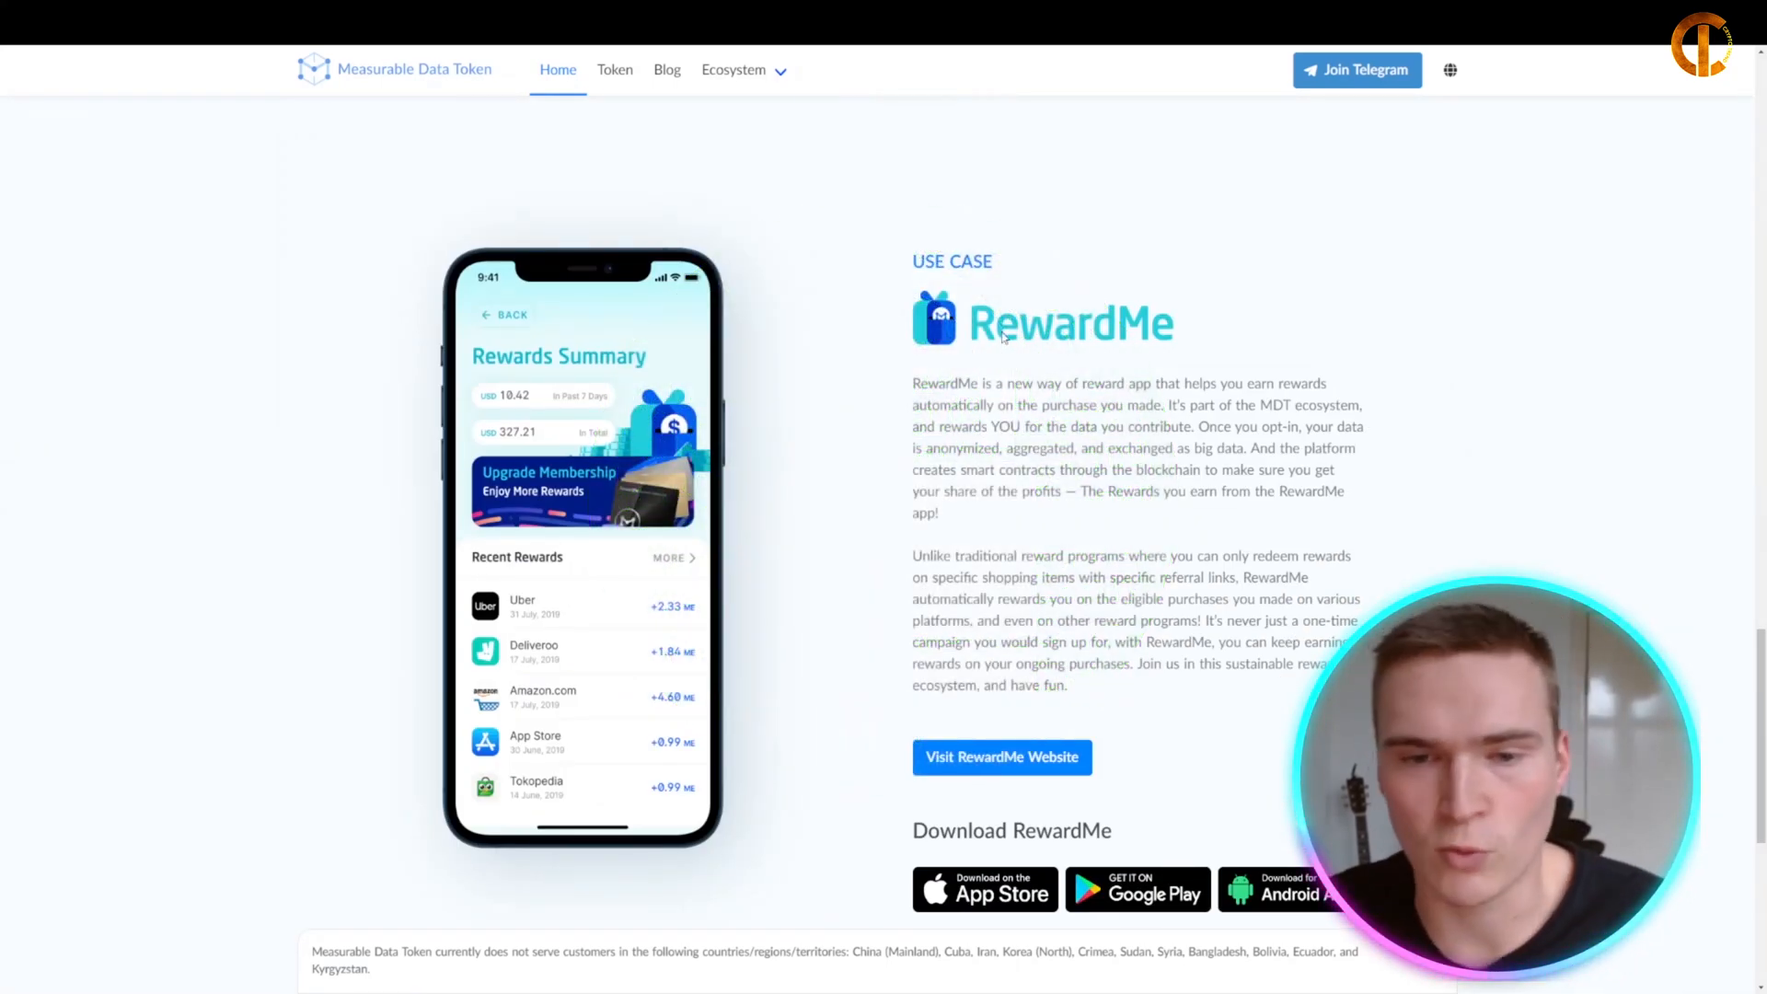
{"action": "mouse_move", "coordinate": [545, 208]}
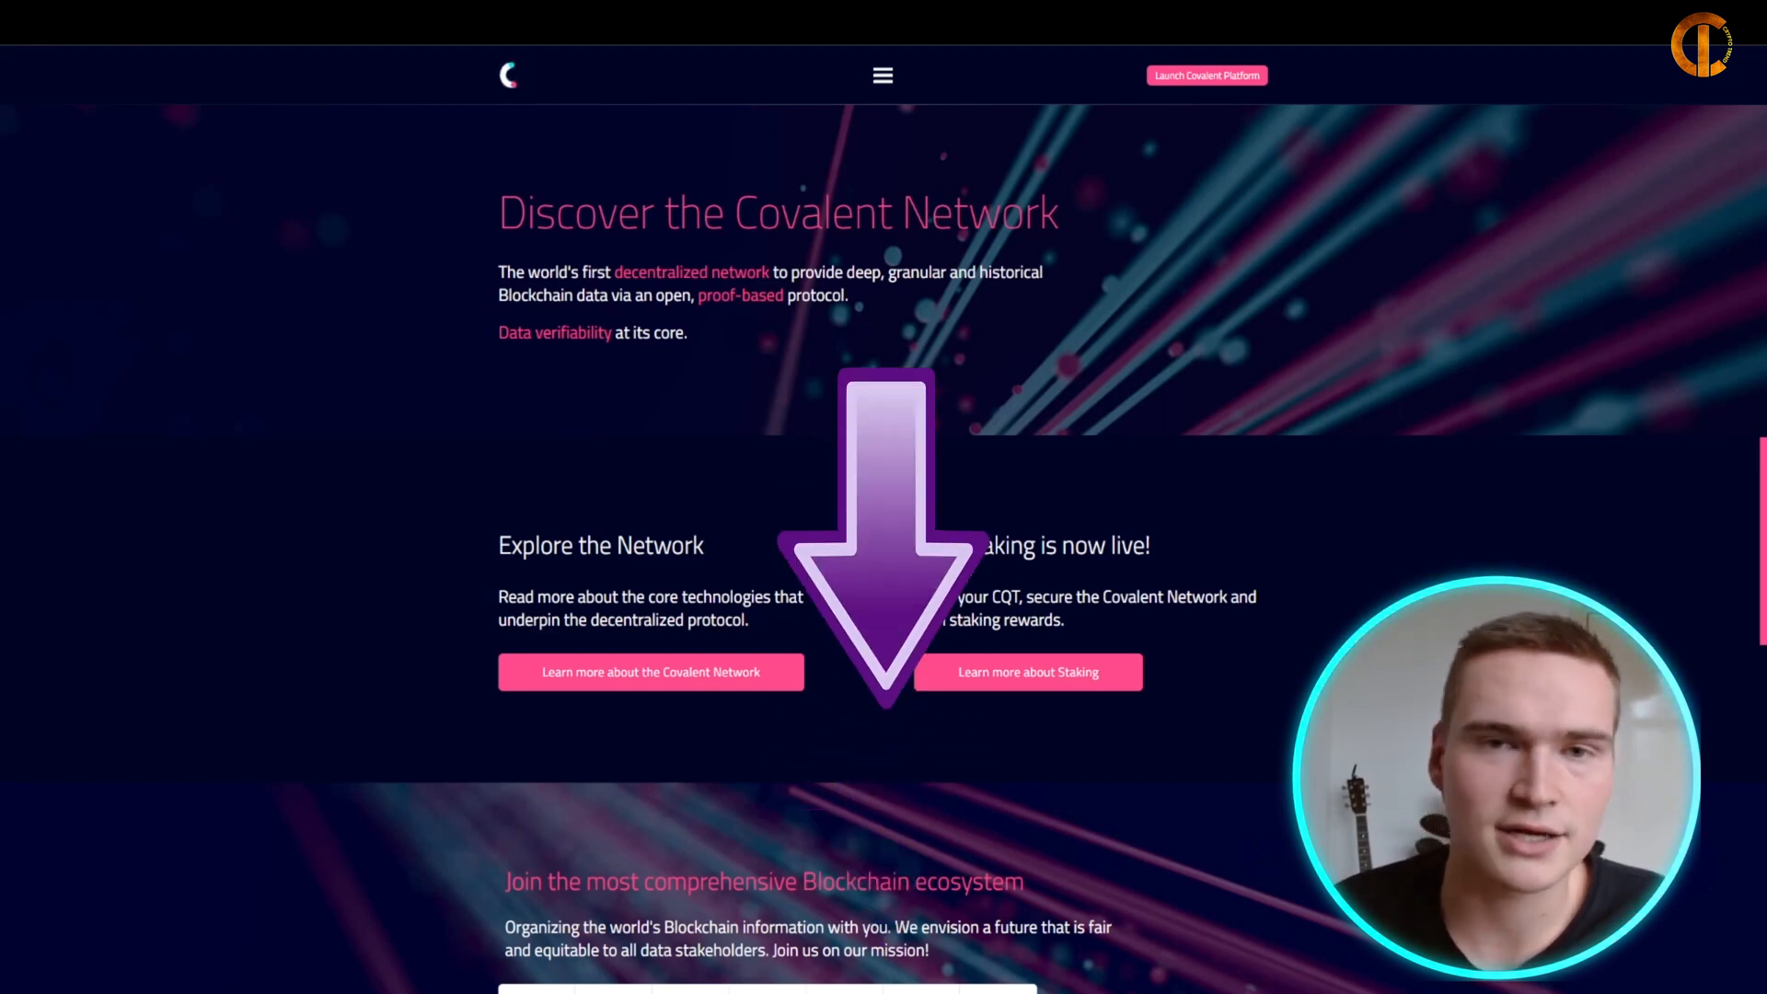
Step: Scroll past the API statistics to the 'Use the Covalent Blockchain API to build' app list
{"action": "scroll", "scroll_direction": "down", "scroll_amount": 3}
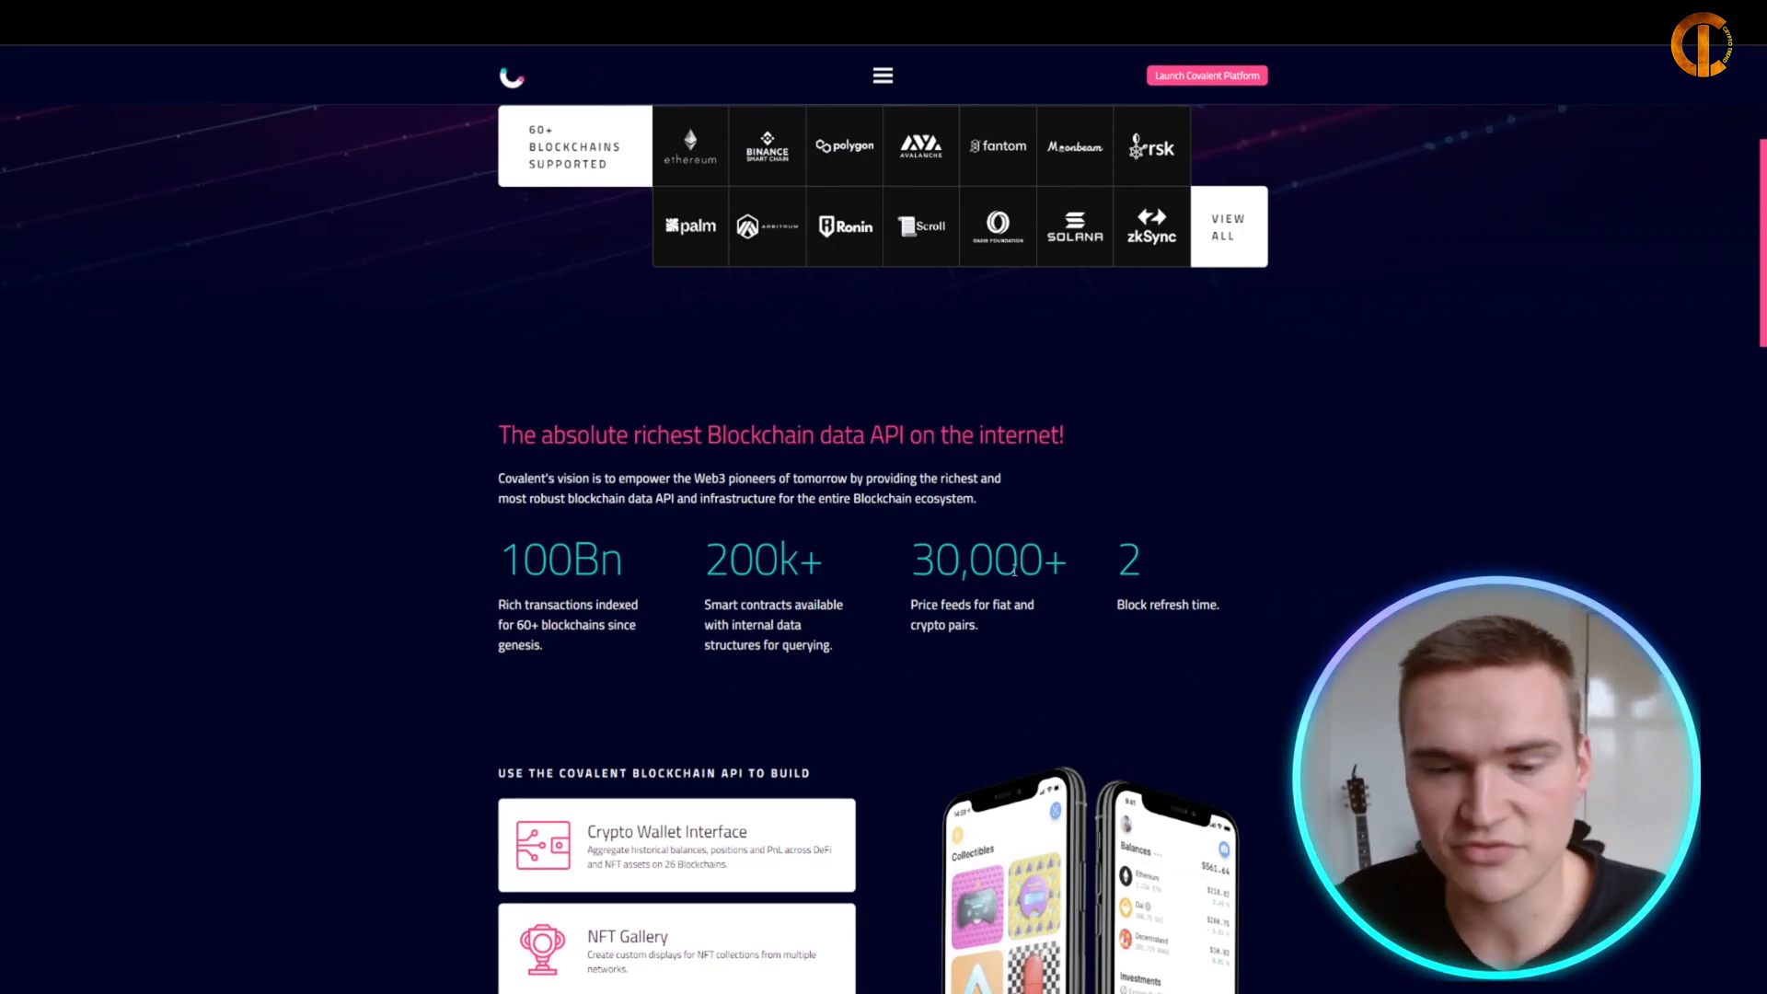
{"action": "scroll", "scroll_direction": "down", "scroll_amount": 3}
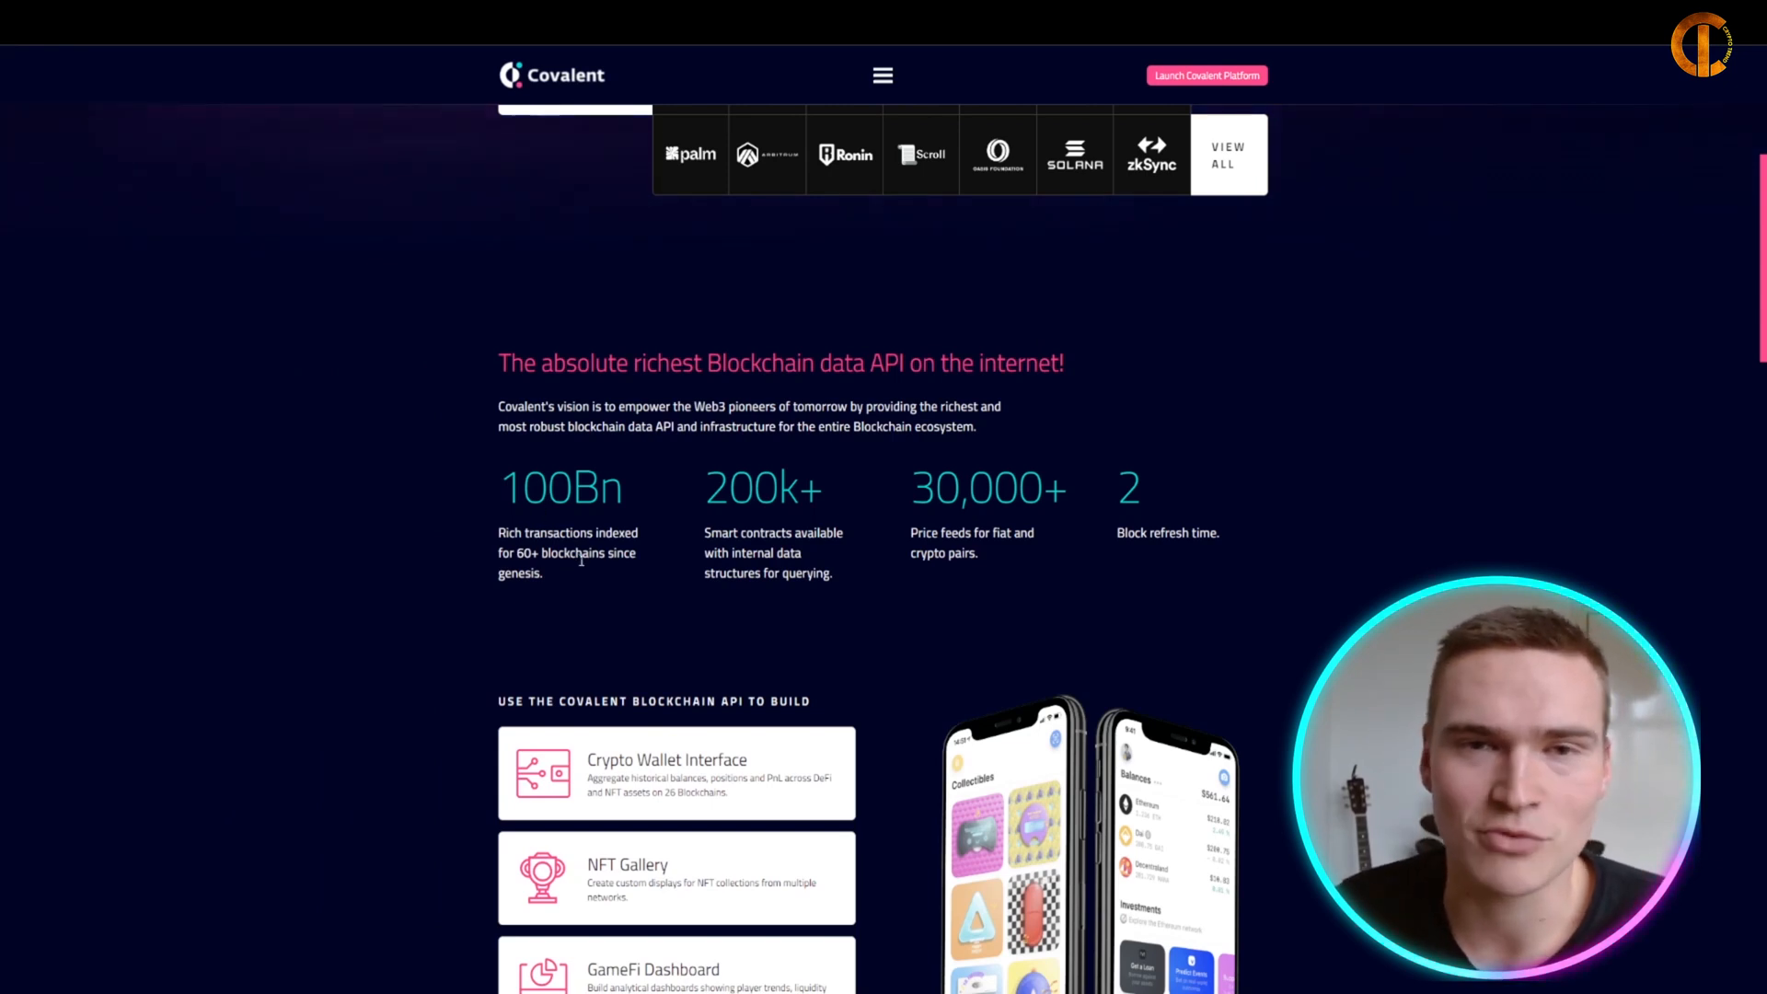
{"action": "scroll", "scroll_direction": "down", "scroll_amount": 3}
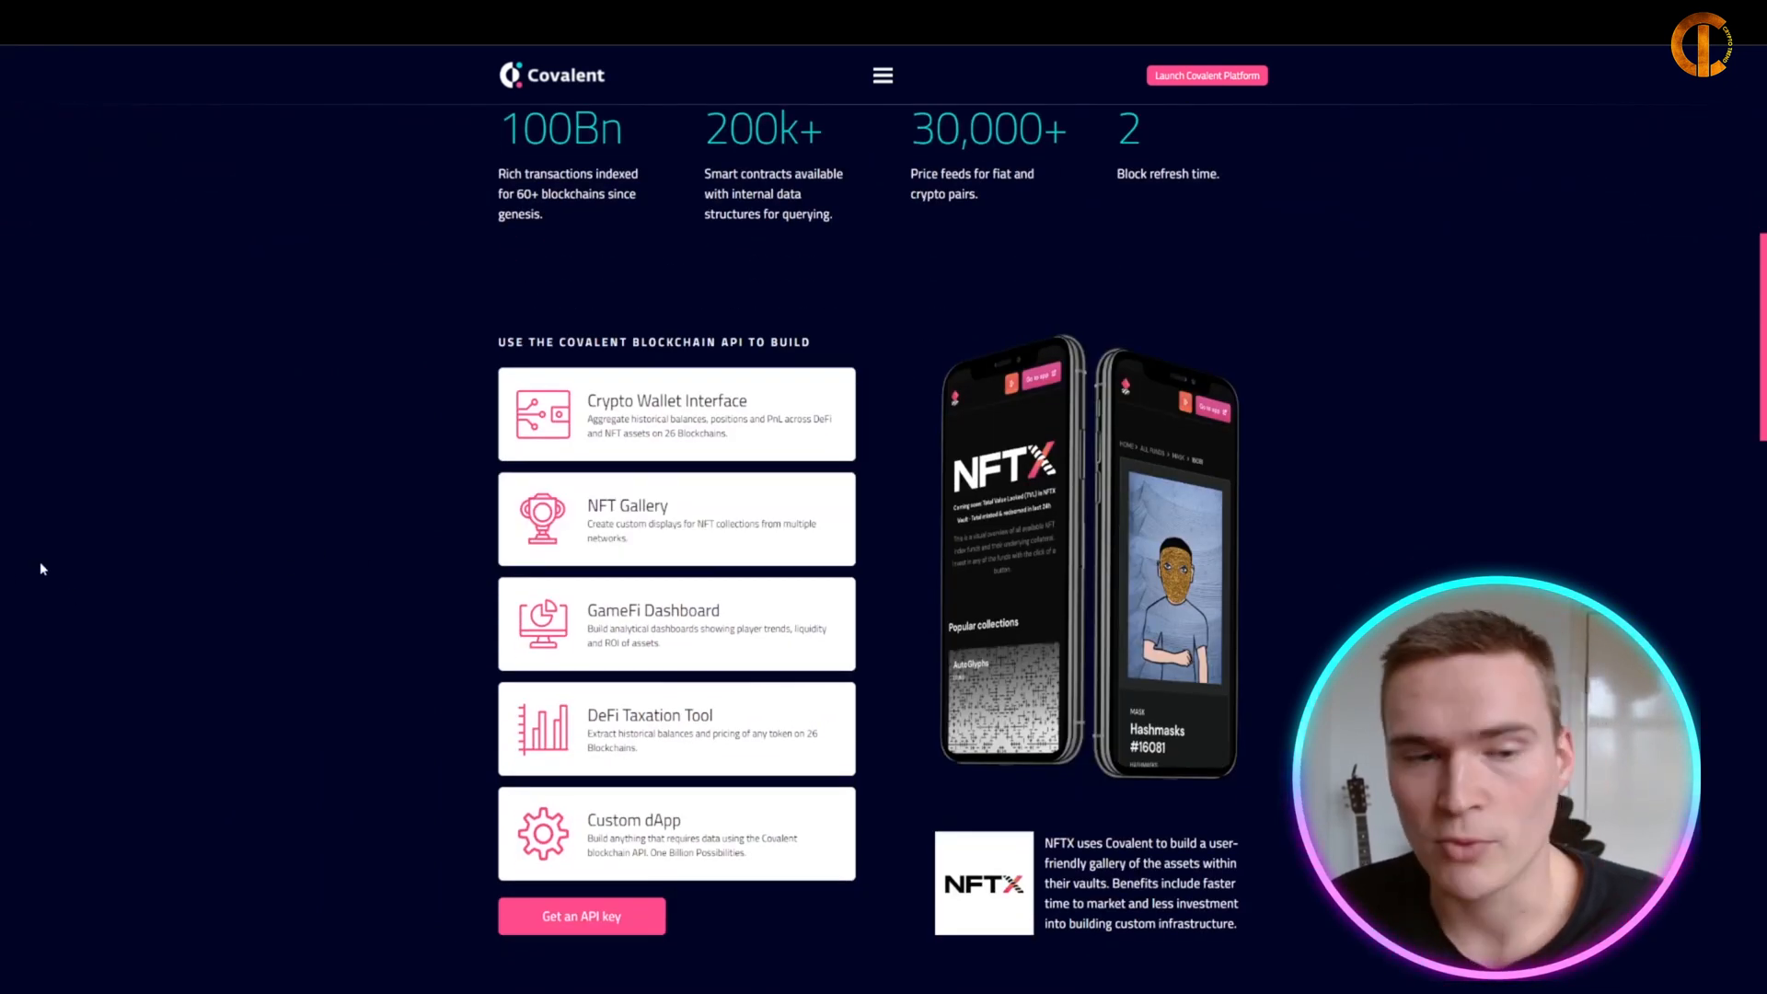
{"action": "mouse_move", "coordinate": [473, 549]}
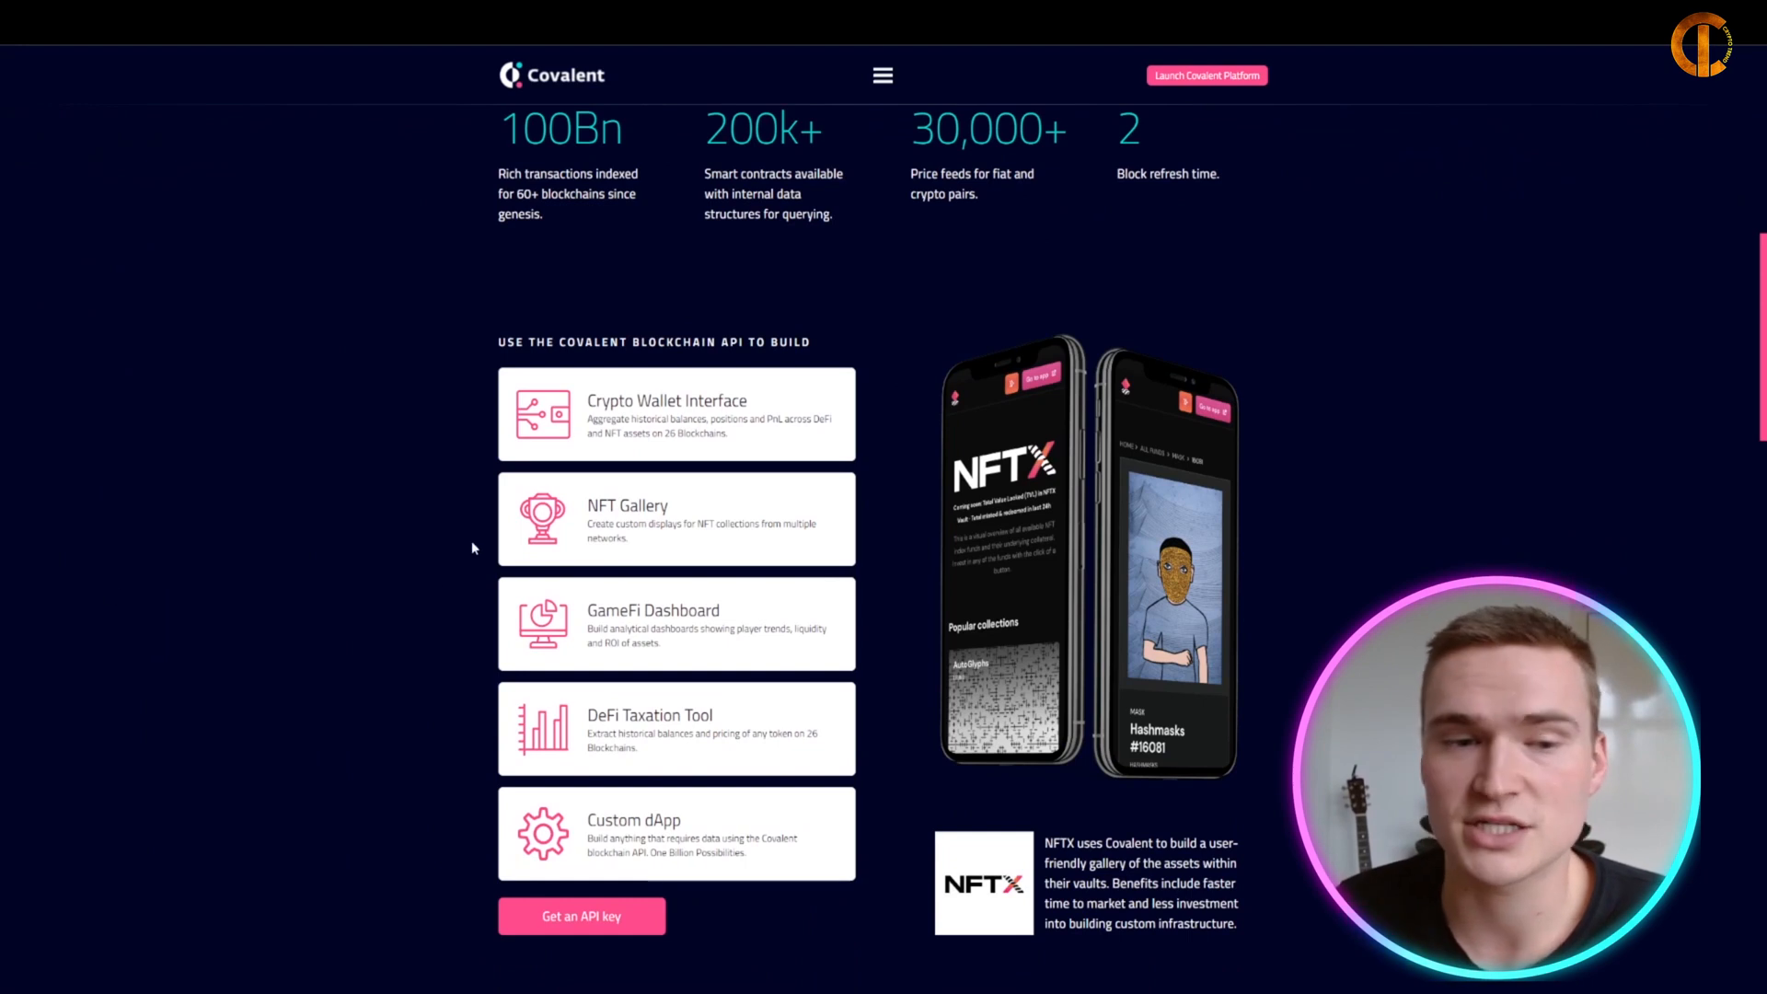
Step: Switch the phone preview to the Crypto Wallet Interface rainbow wallet example
{"action": "left_click", "coordinate": [676, 414]}
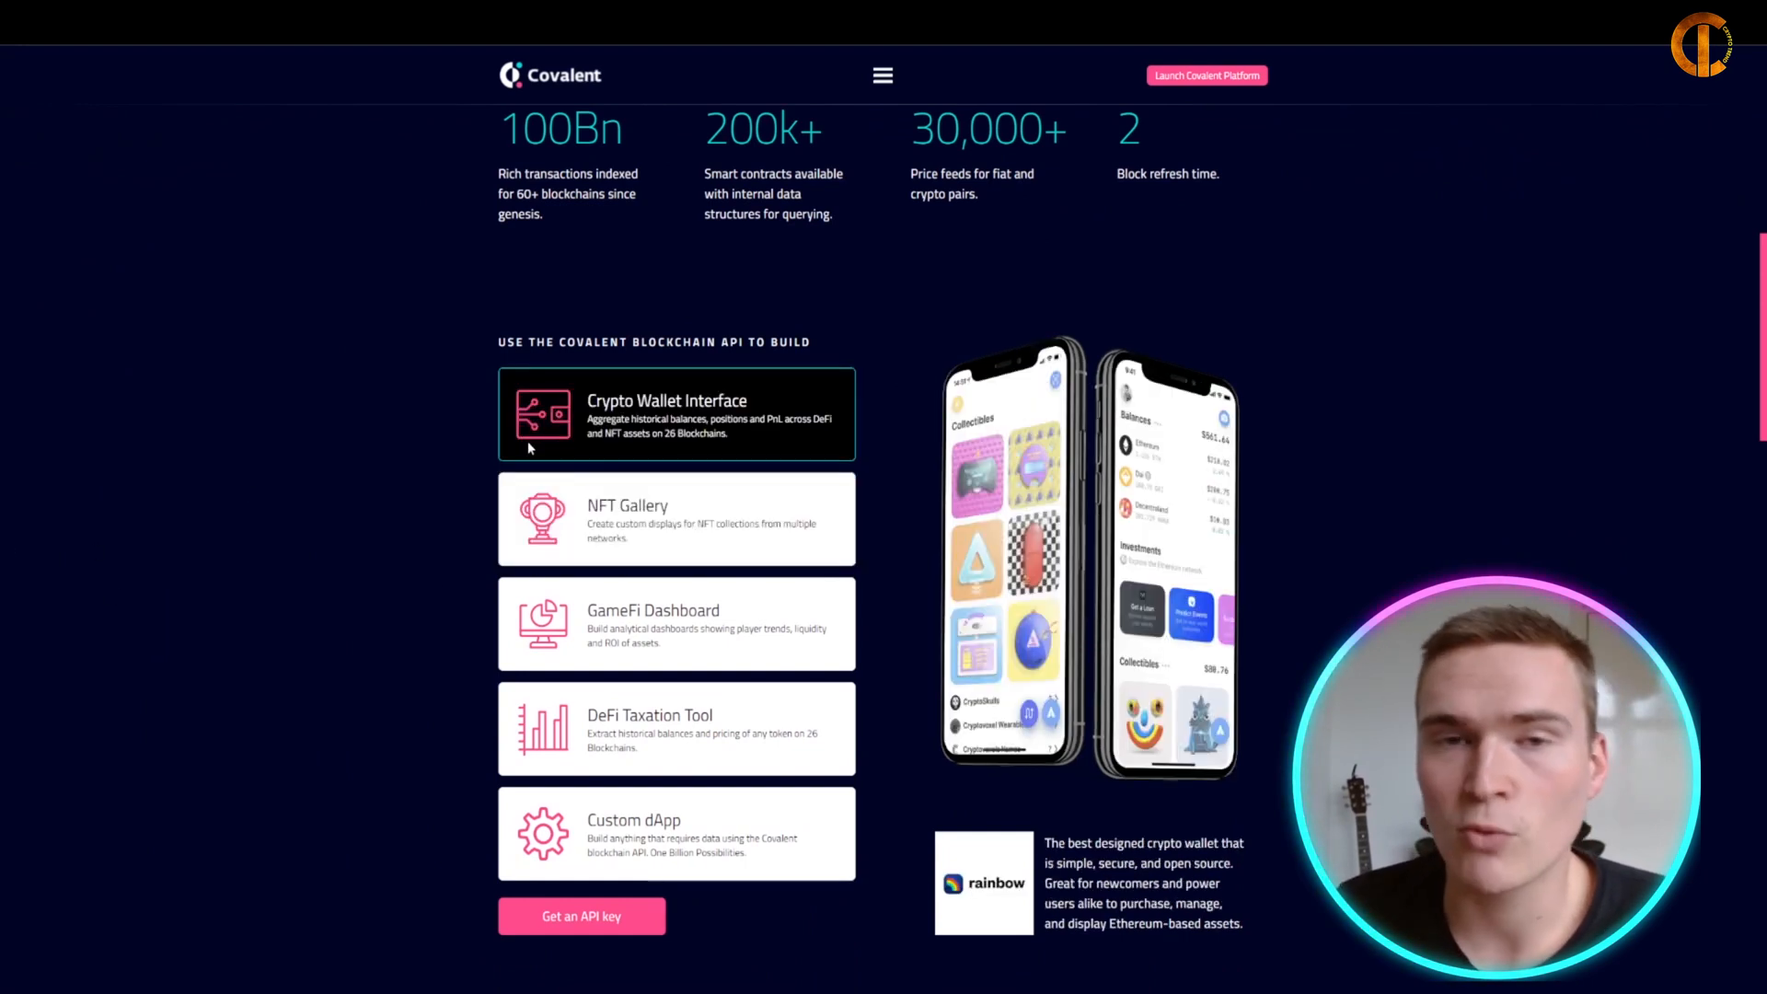
{"action": "scroll", "scroll_direction": "down", "scroll_amount": 3}
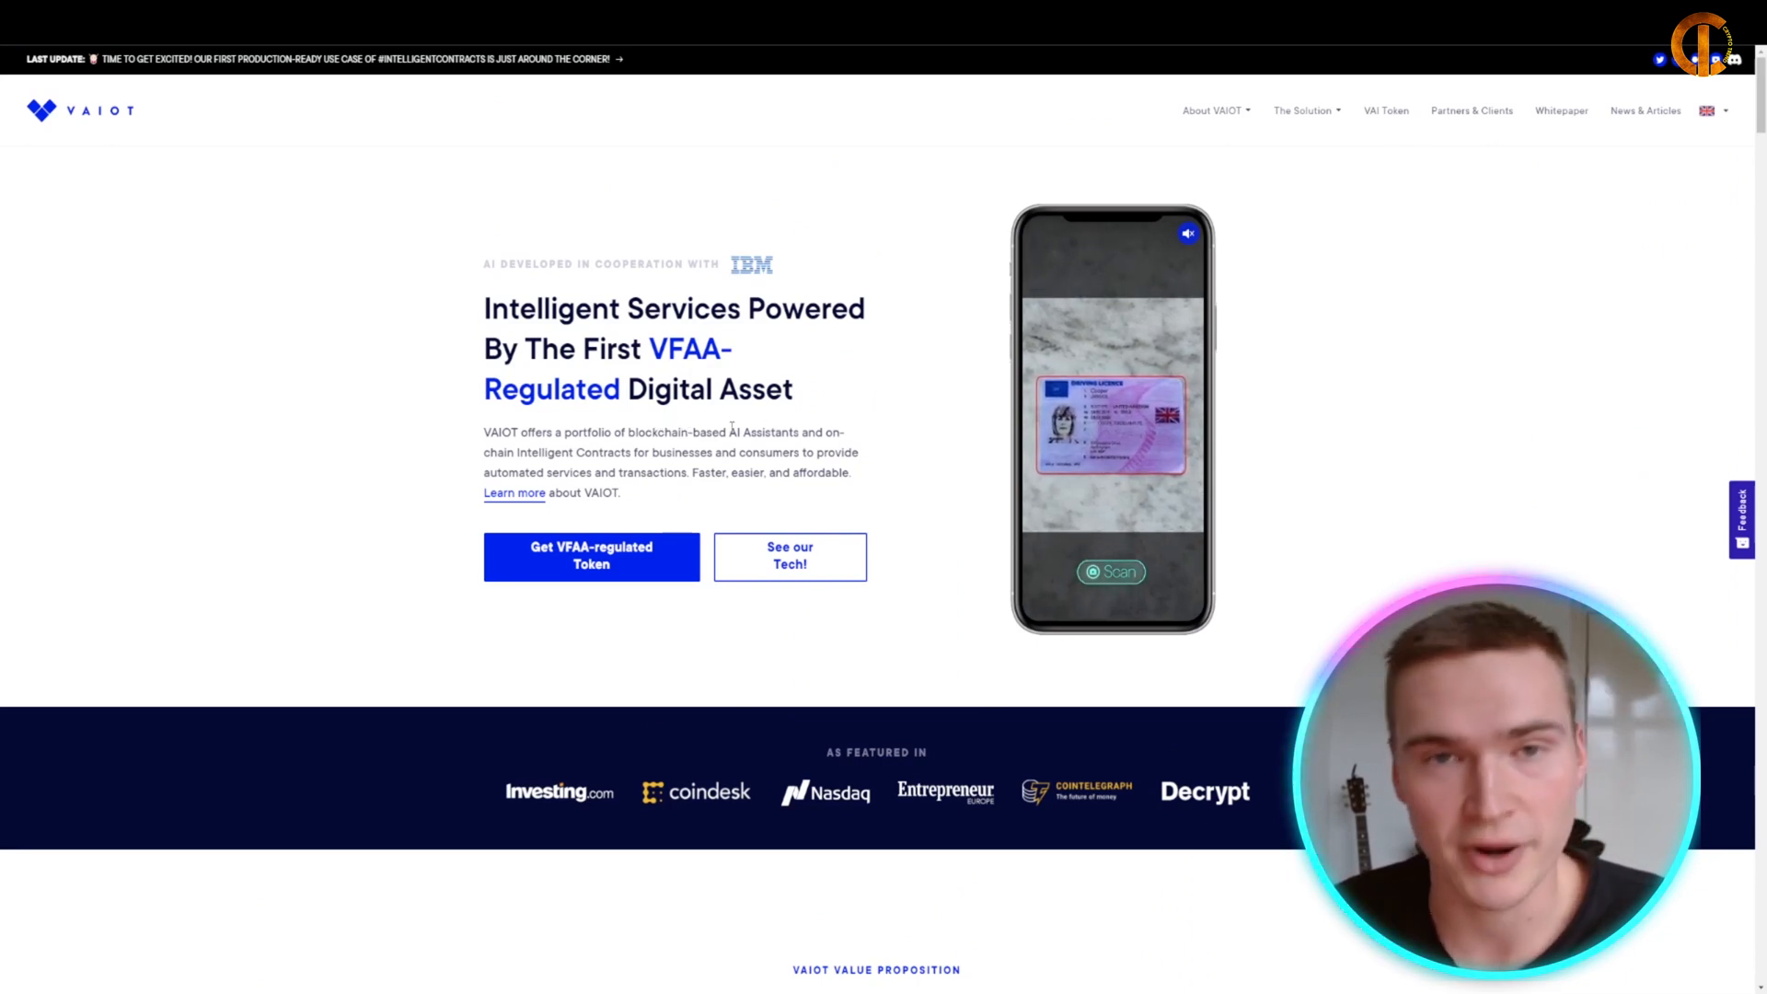
Step: Scroll past About VAIOT to the Practical Applications use-case cards
{"action": "scroll", "scroll_direction": "down", "scroll_amount": 3}
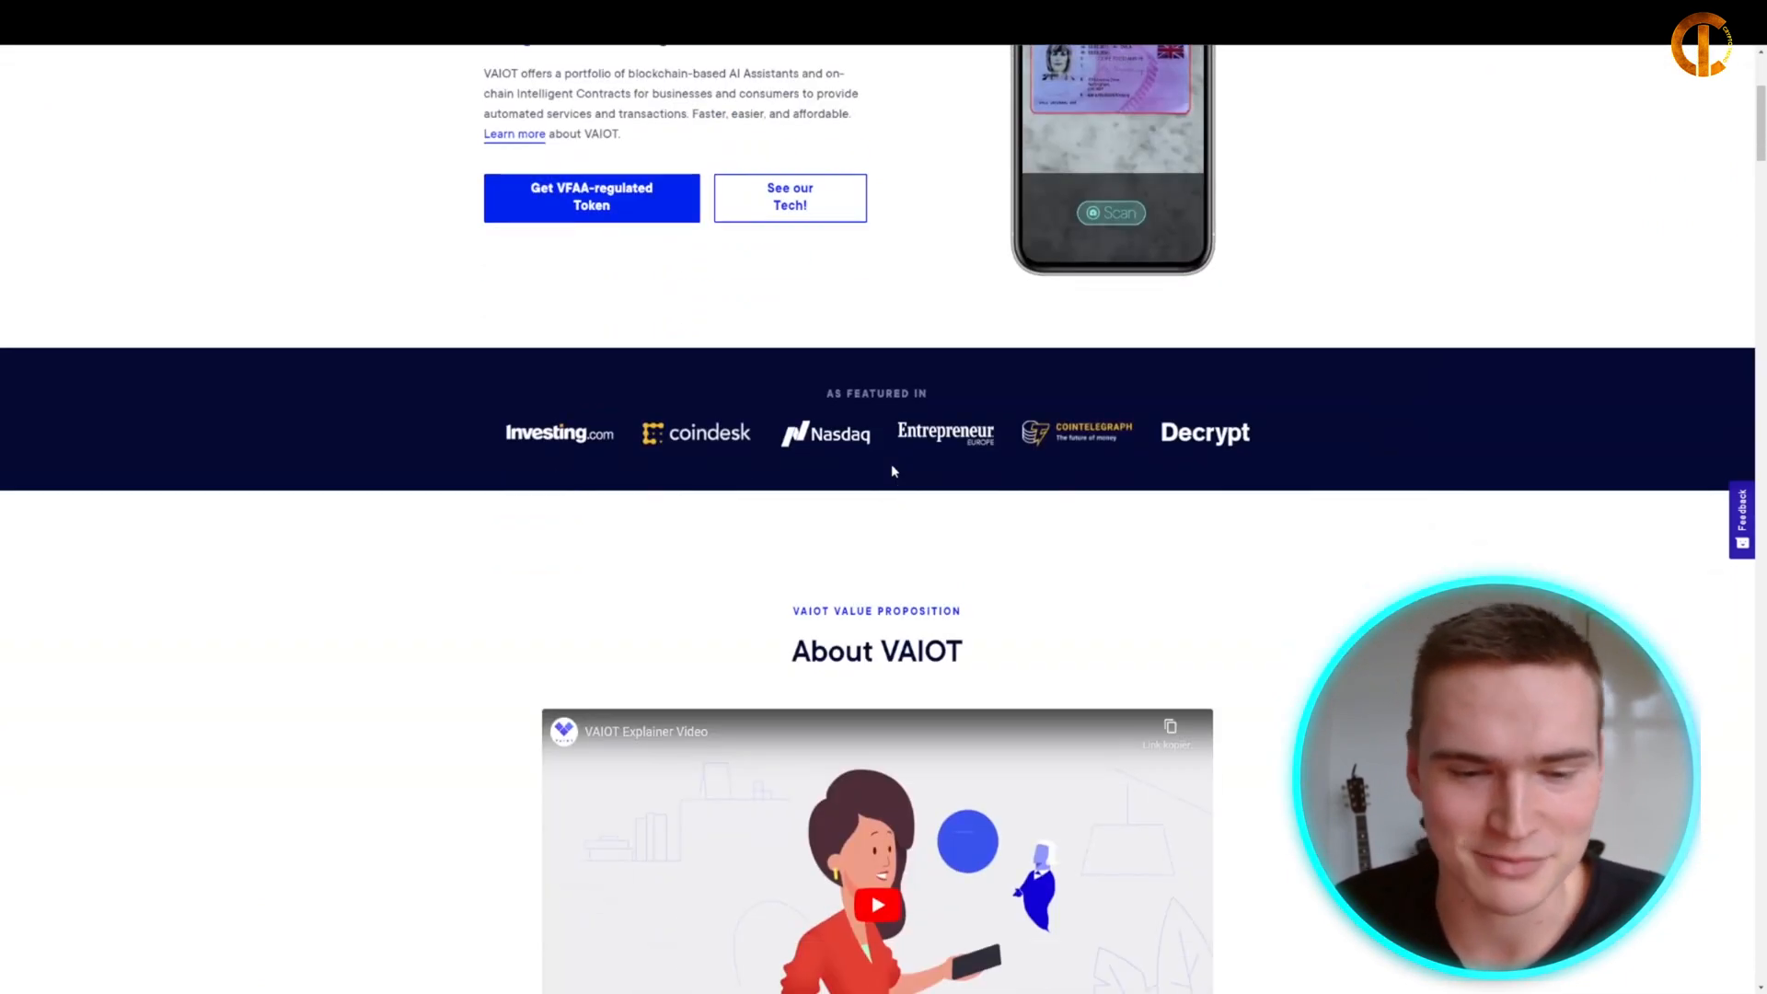
{"action": "scroll", "scroll_direction": "down", "scroll_amount": 3}
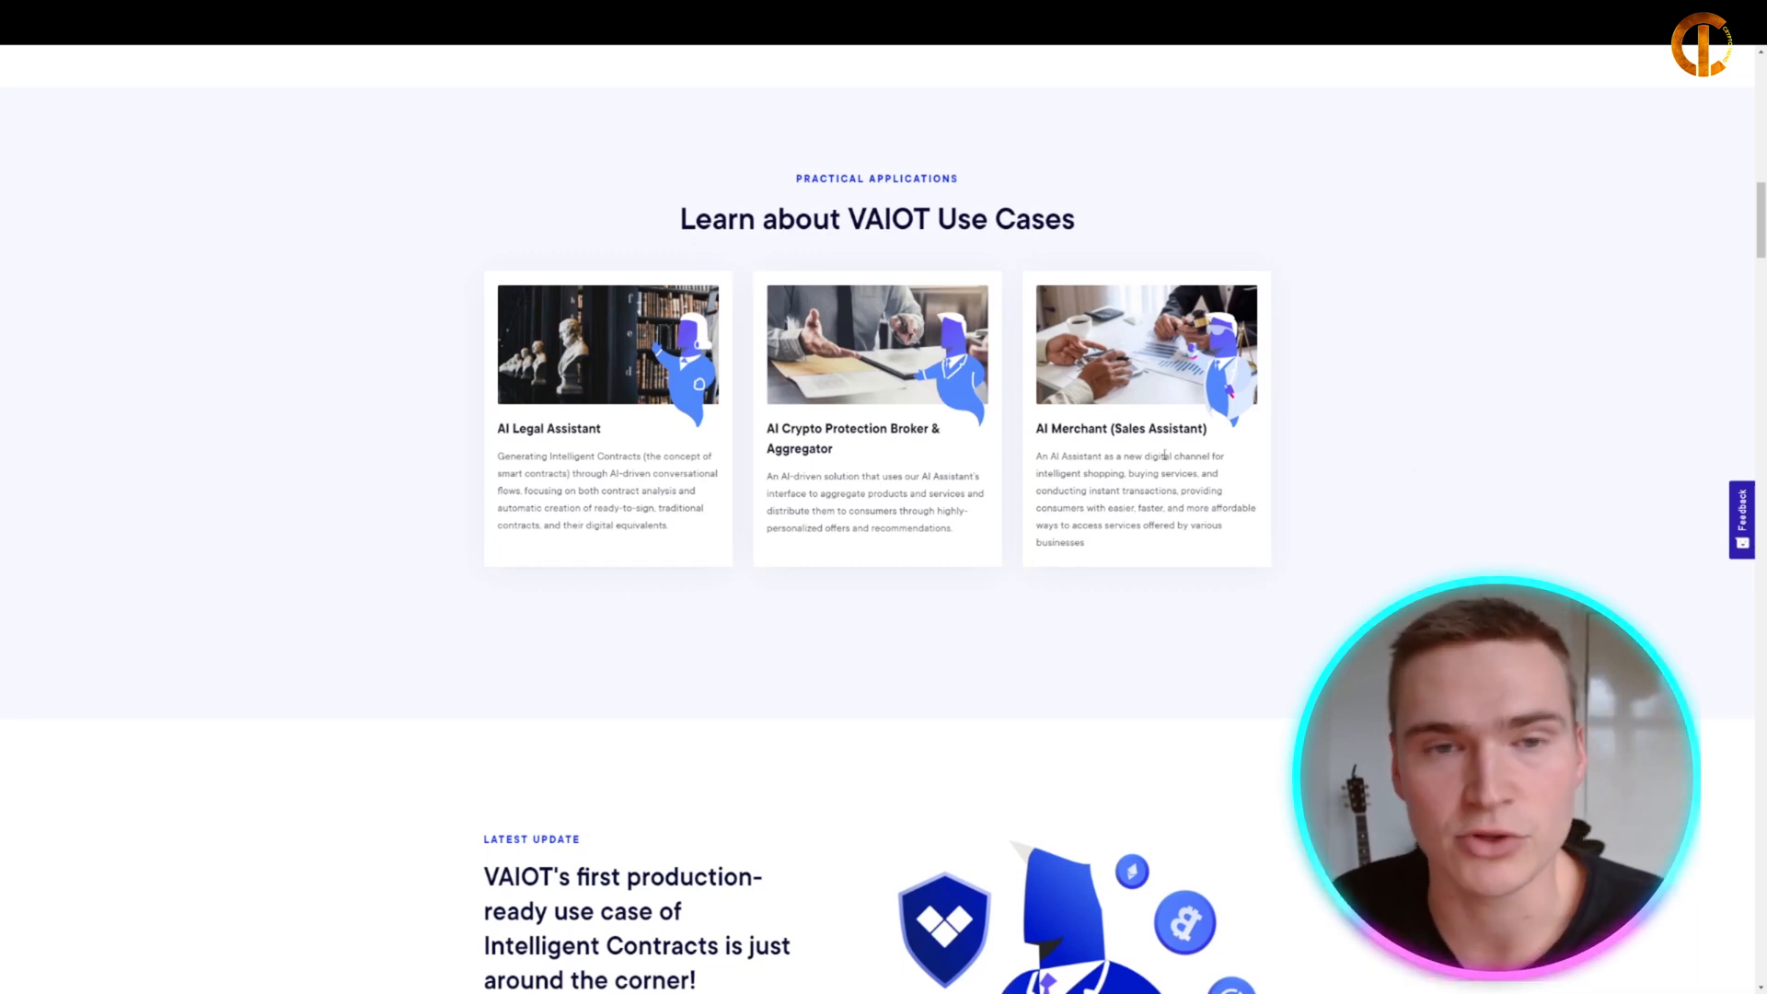
{"action": "mouse_move", "coordinate": [607, 484]}
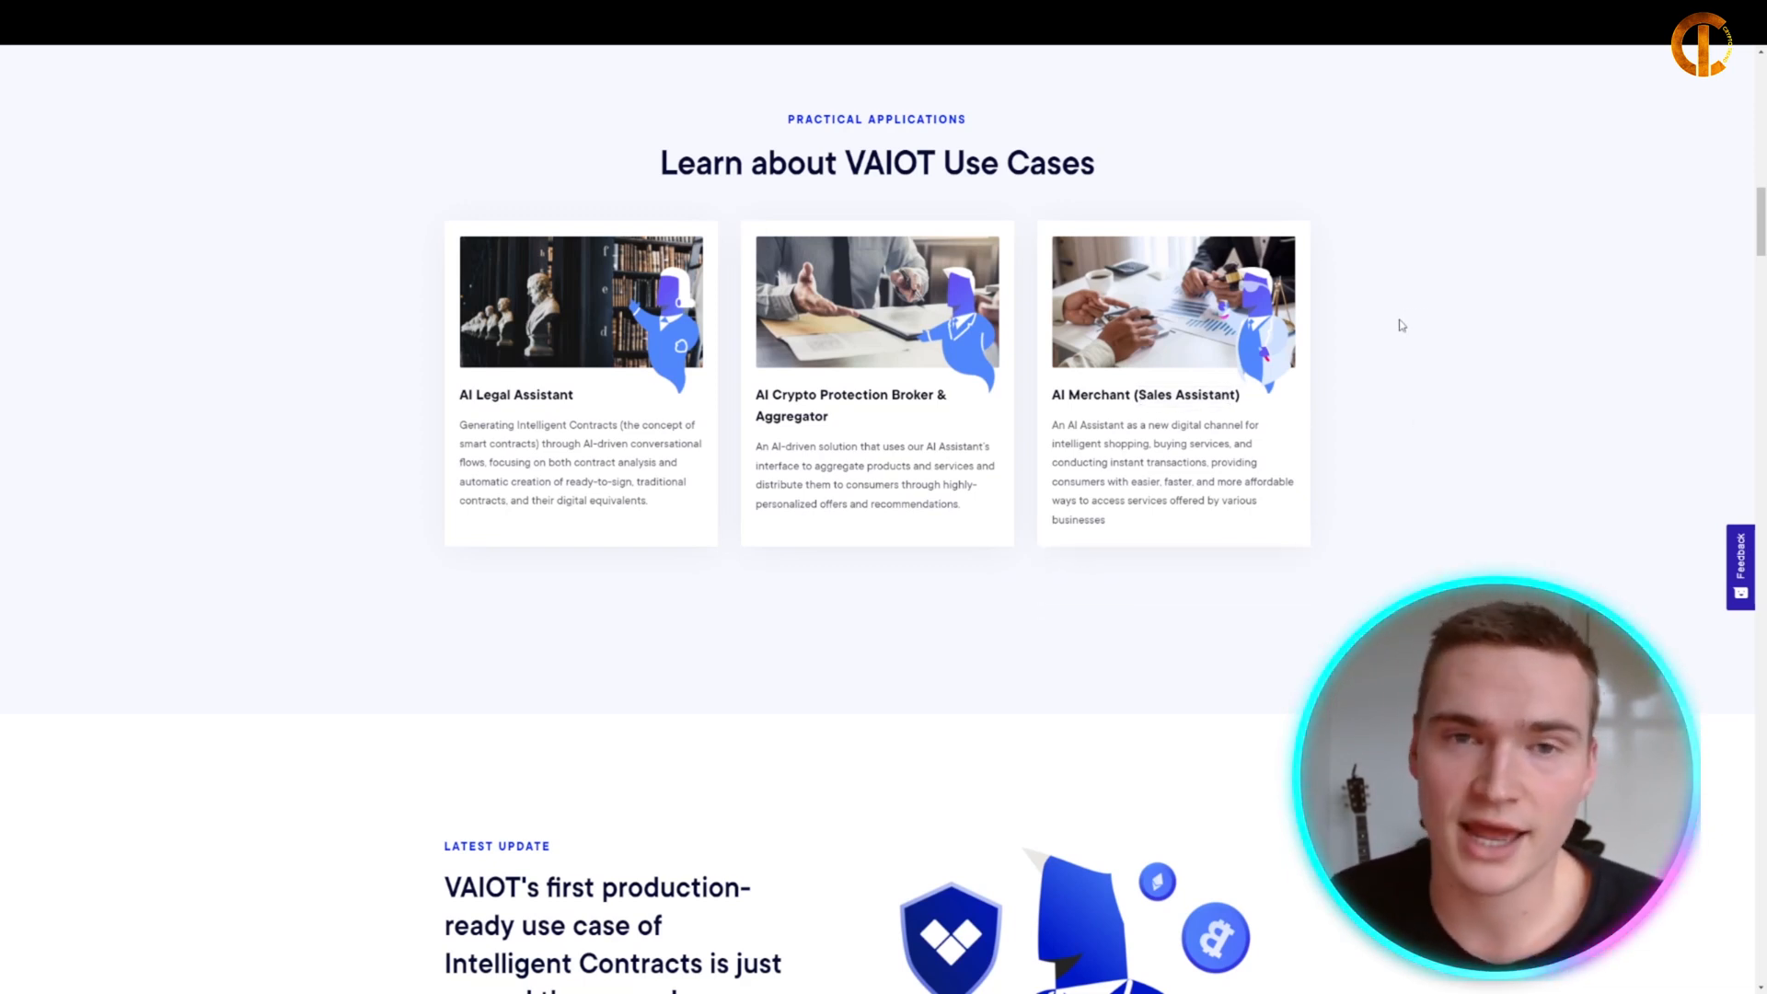
{"action": "scroll", "scroll_direction": "down", "scroll_amount": 3}
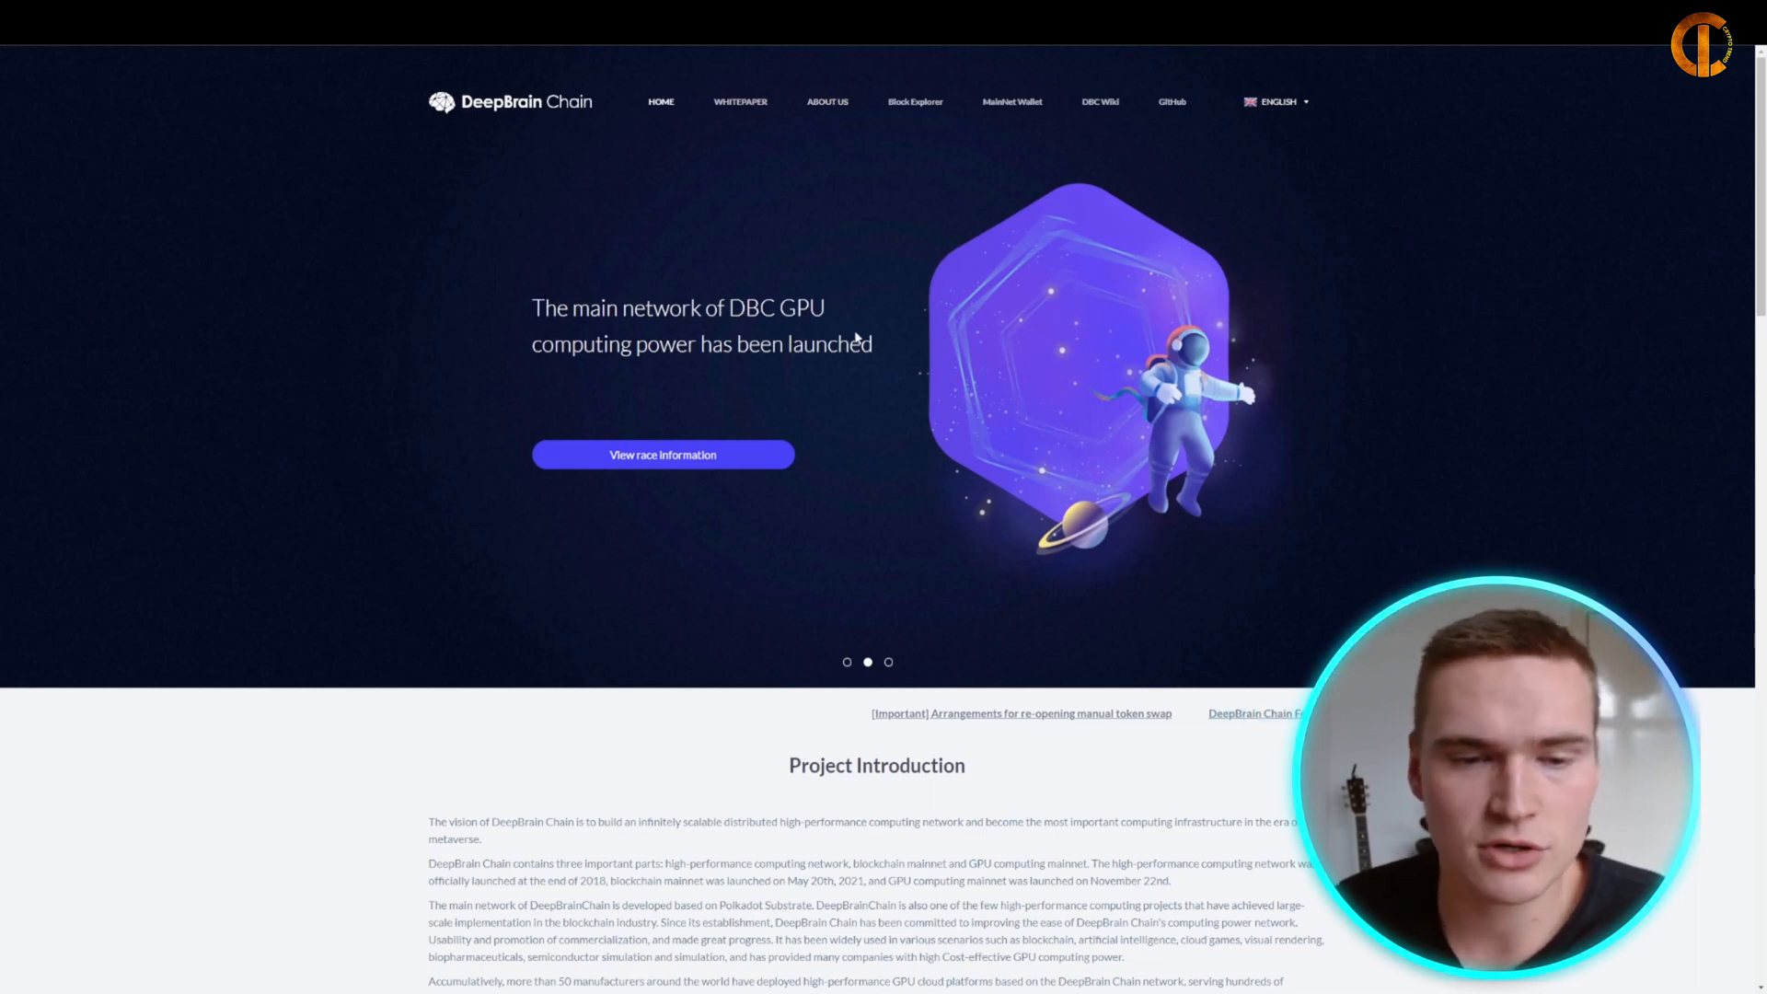
Step: Browse the DeepBrain Chain About Us content, then go to the AI Computing Net page
{"action": "scroll", "scroll_direction": "down", "scroll_amount": 3}
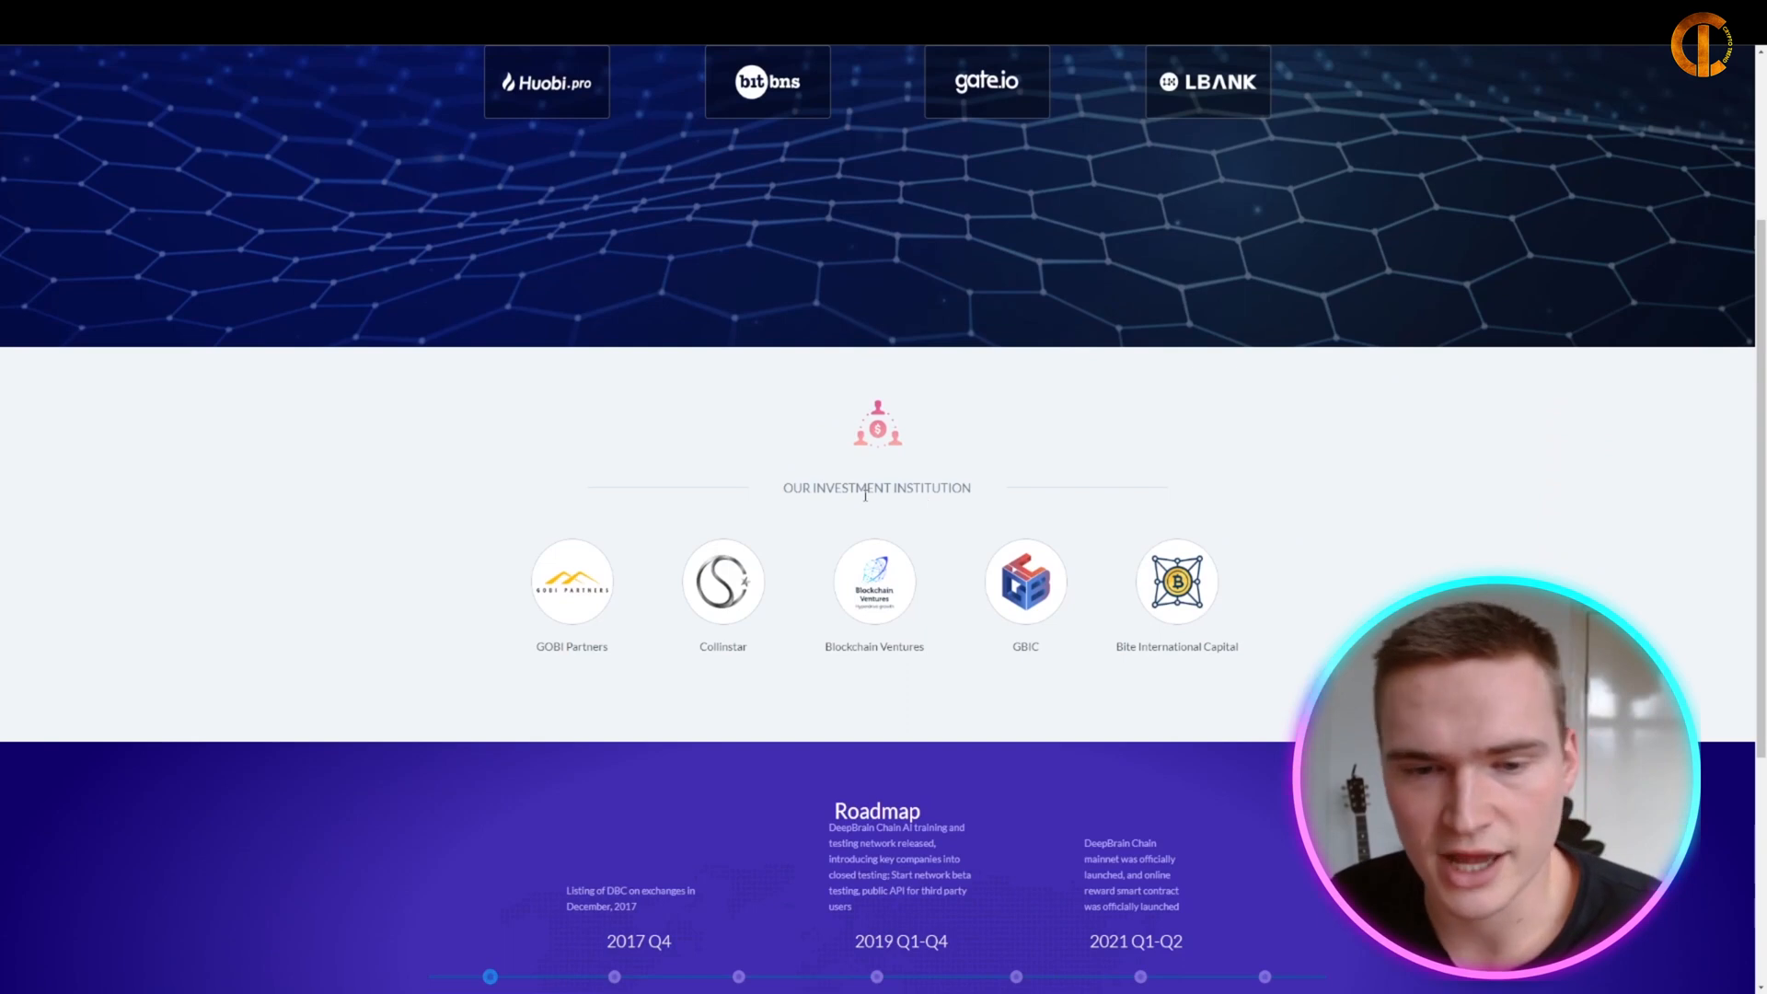
{"action": "scroll", "scroll_direction": "up", "scroll_amount": 3}
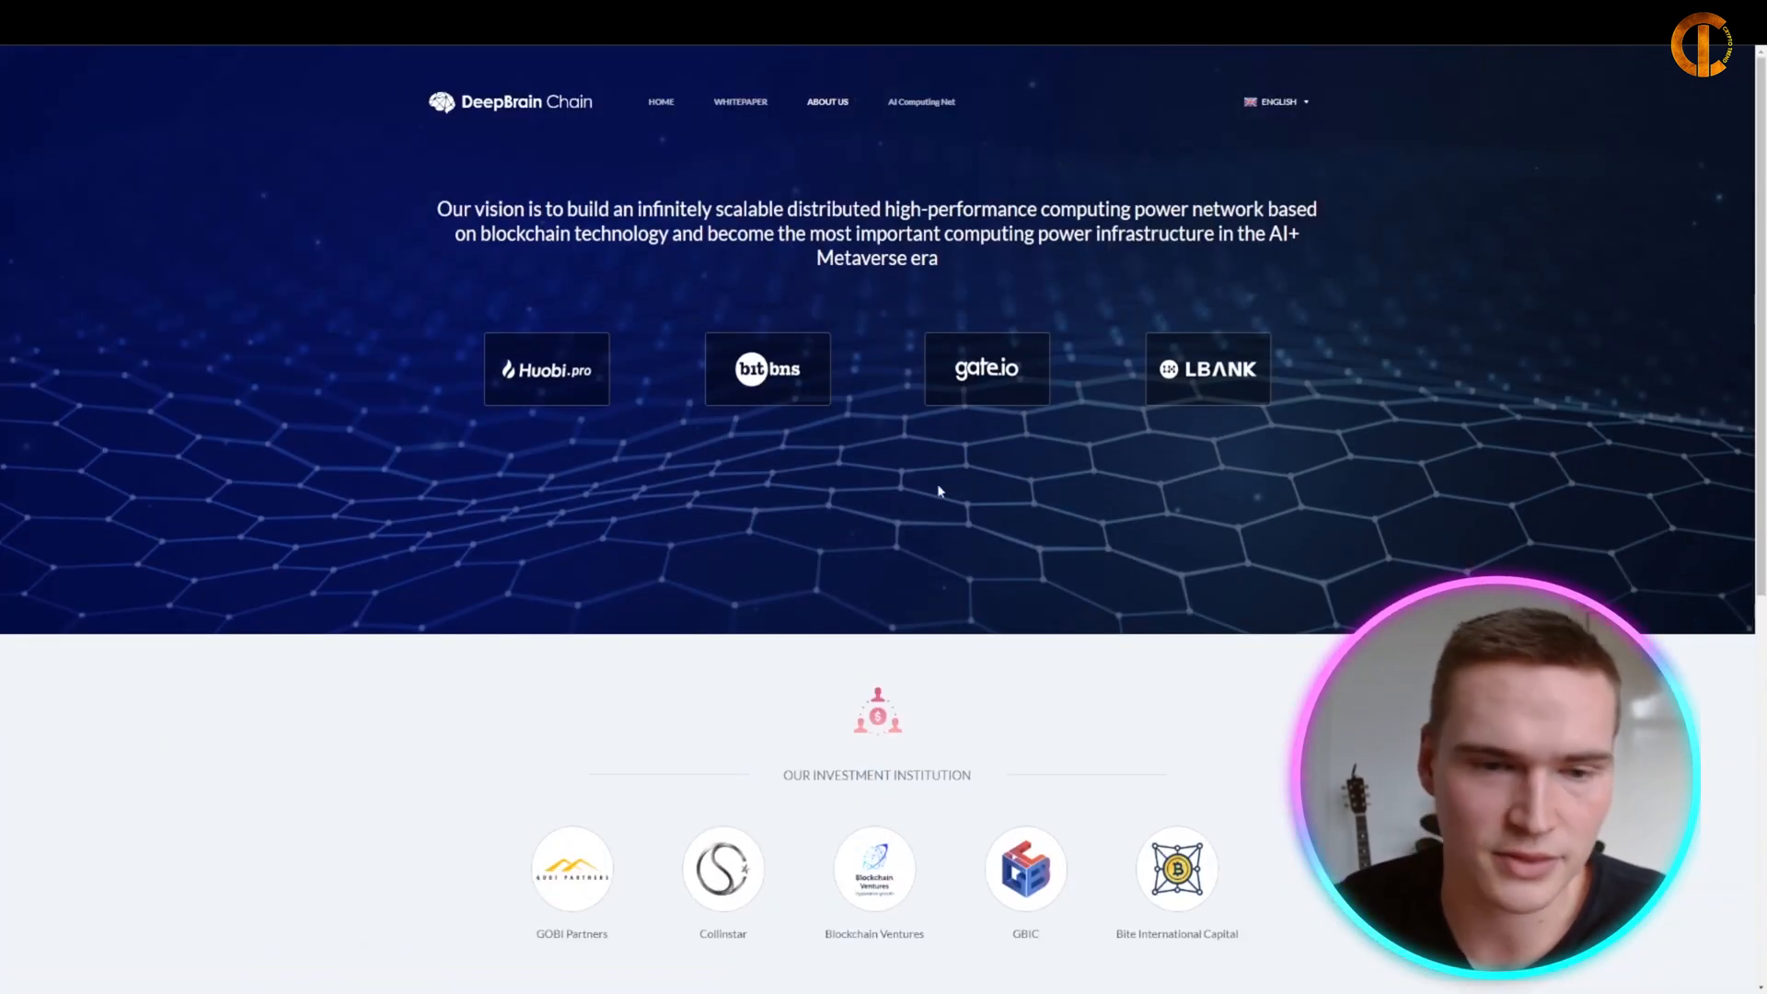
{"action": "scroll", "scroll_direction": "down", "scroll_amount": 3}
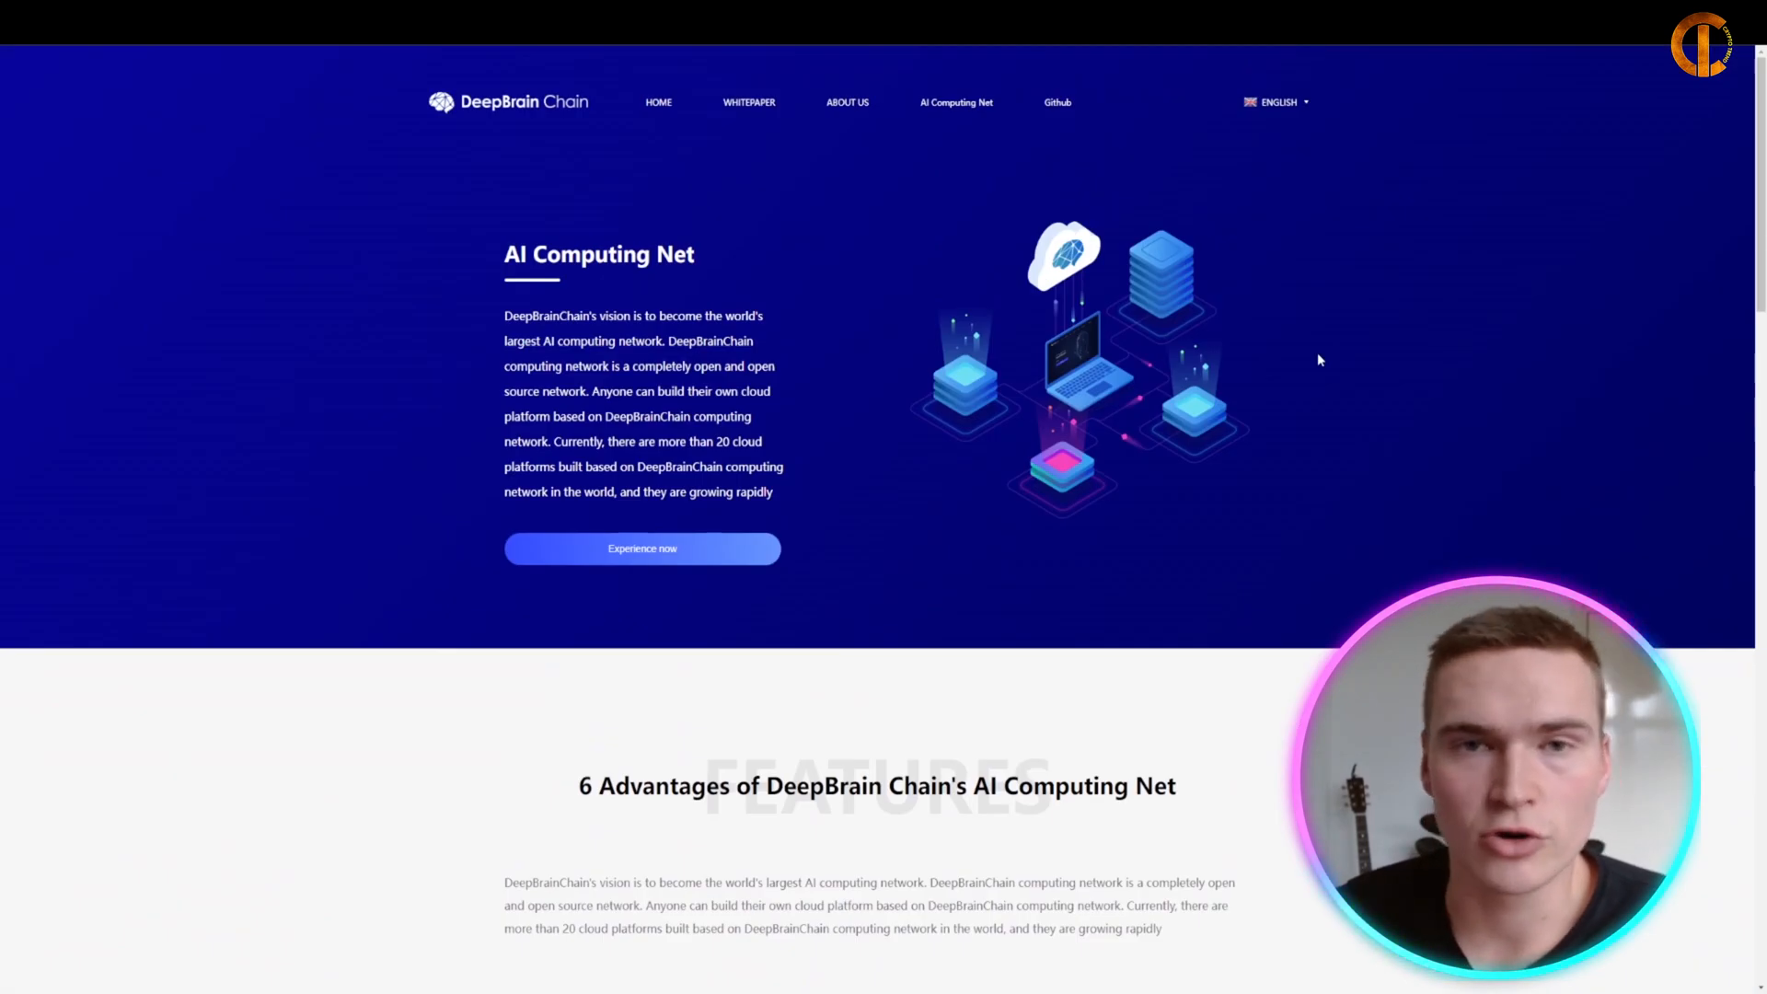
{"action": "mouse_move", "coordinate": [1027, 473]}
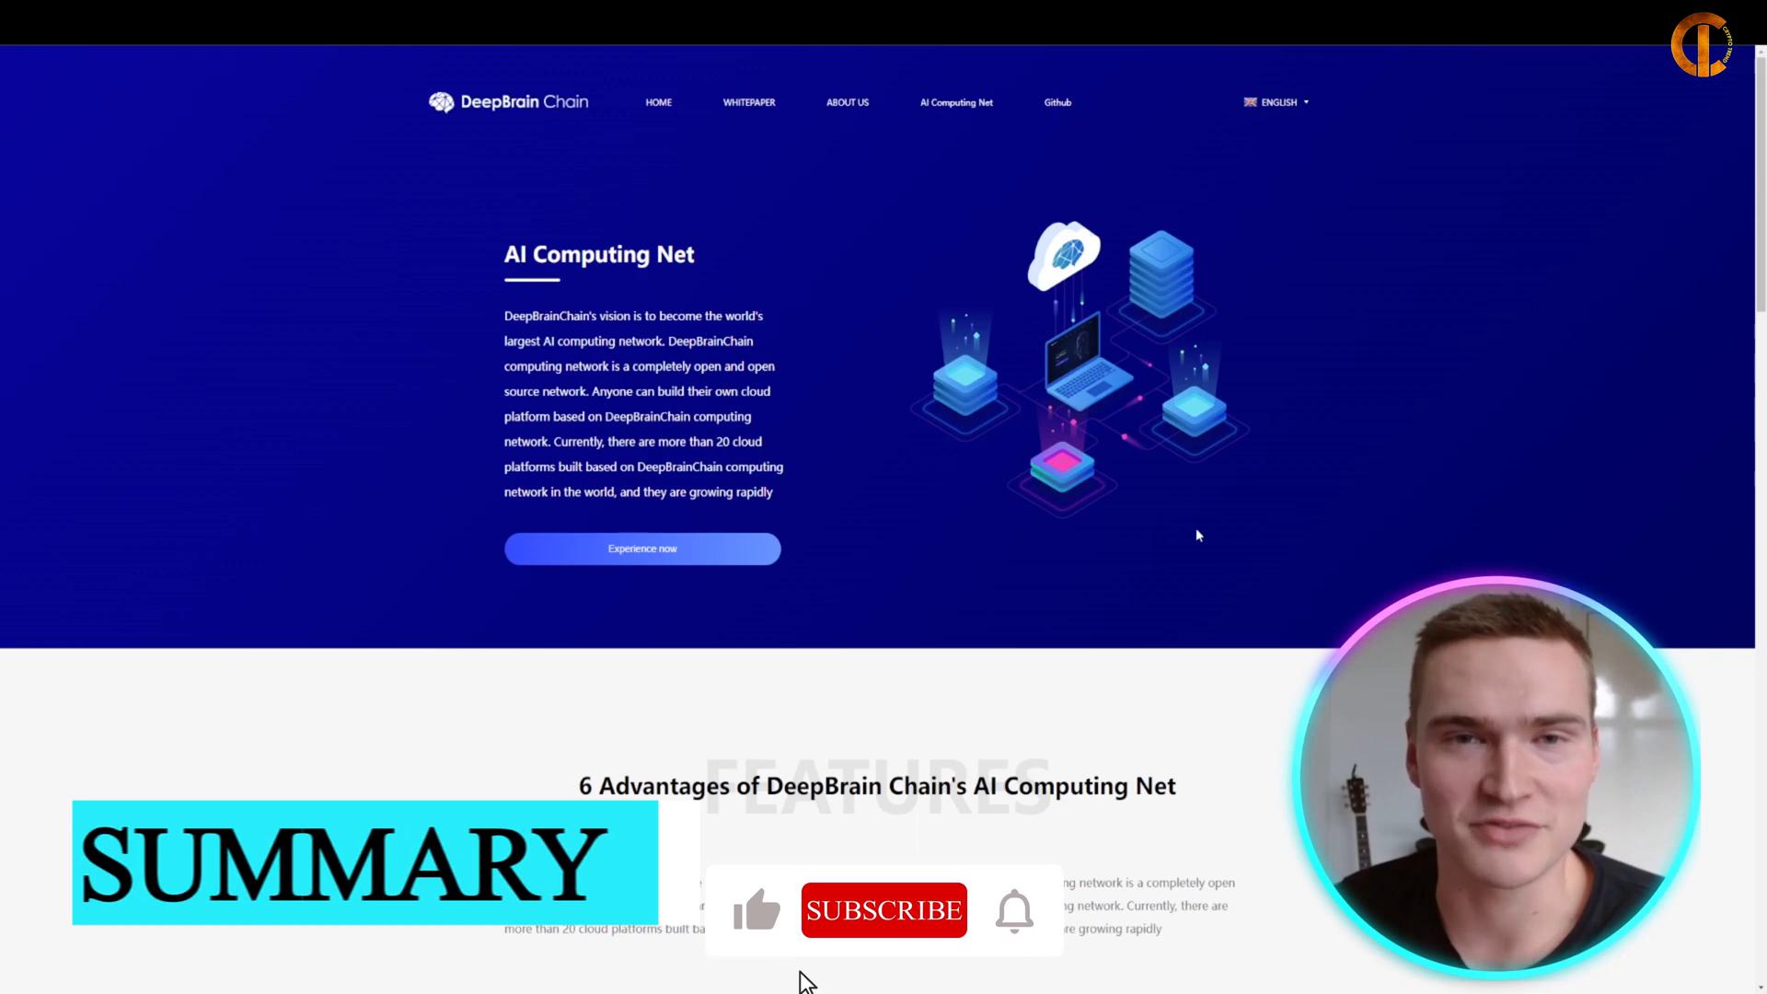
{"action": "left_click", "coordinate": [884, 911]}
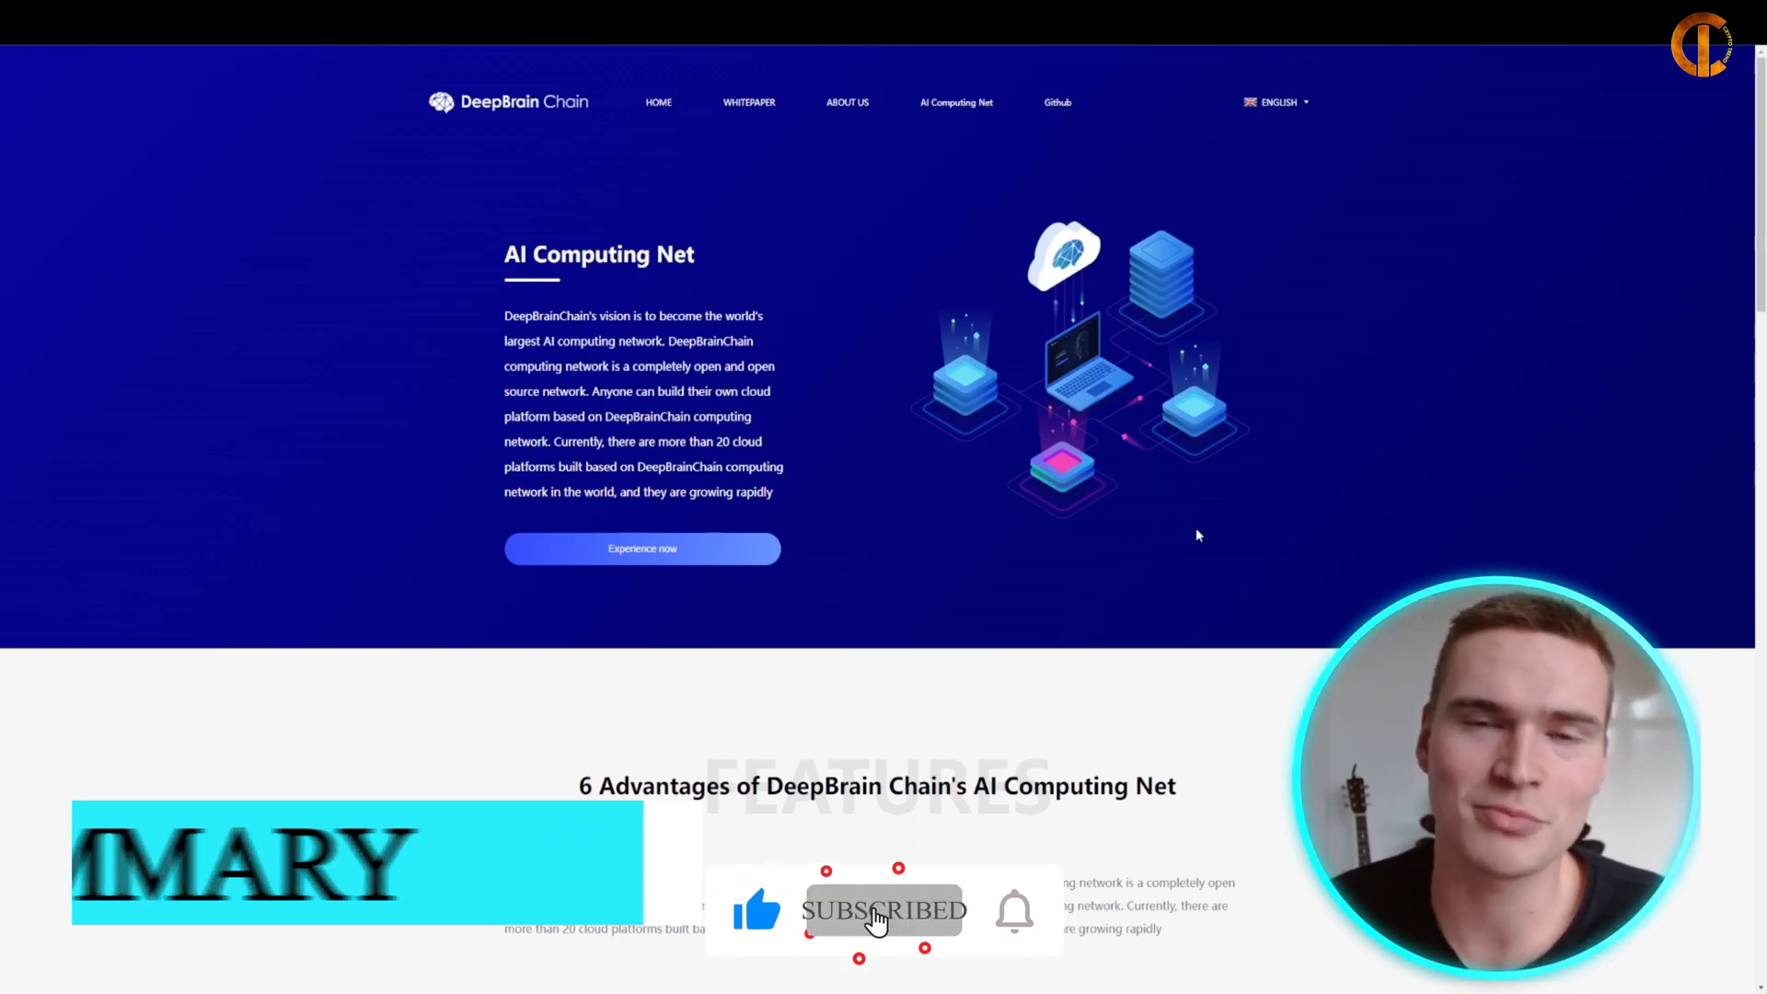